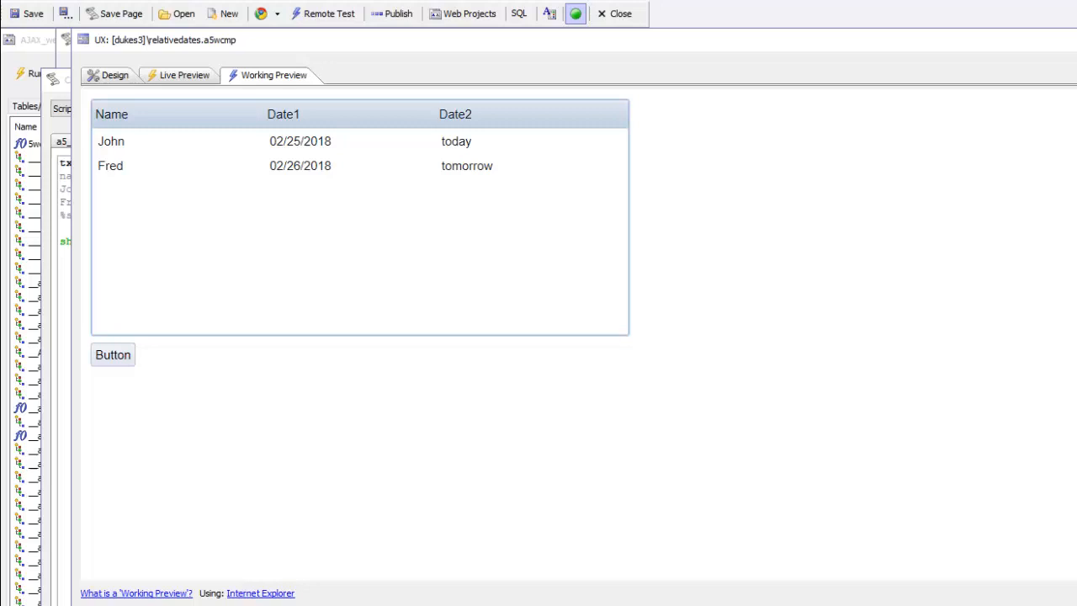
Select John's and then Fred's rows in the previewed list
click(142, 140)
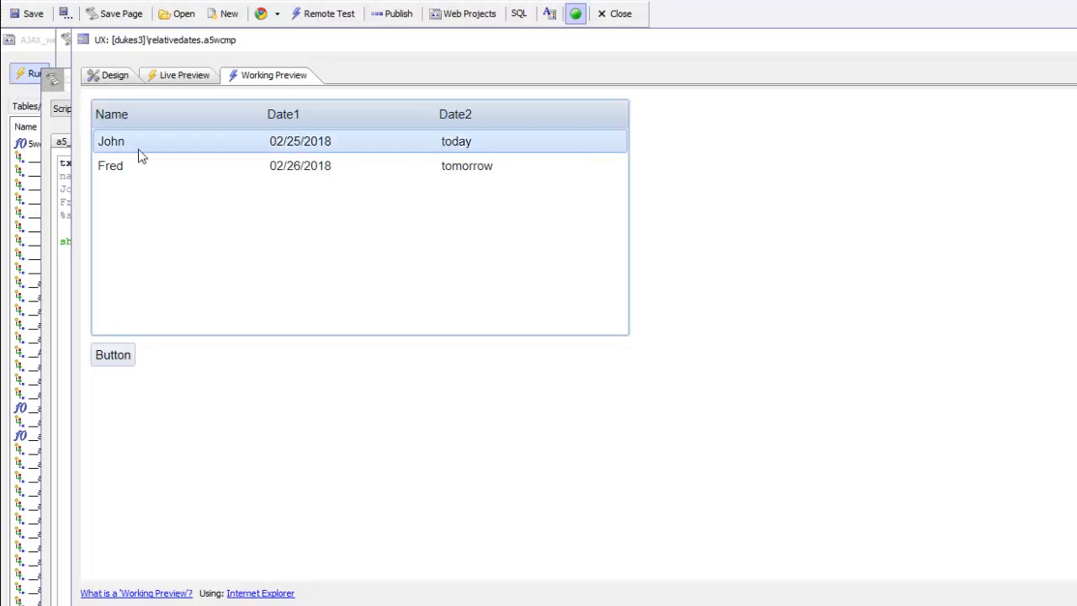
mouse_move(306, 151)
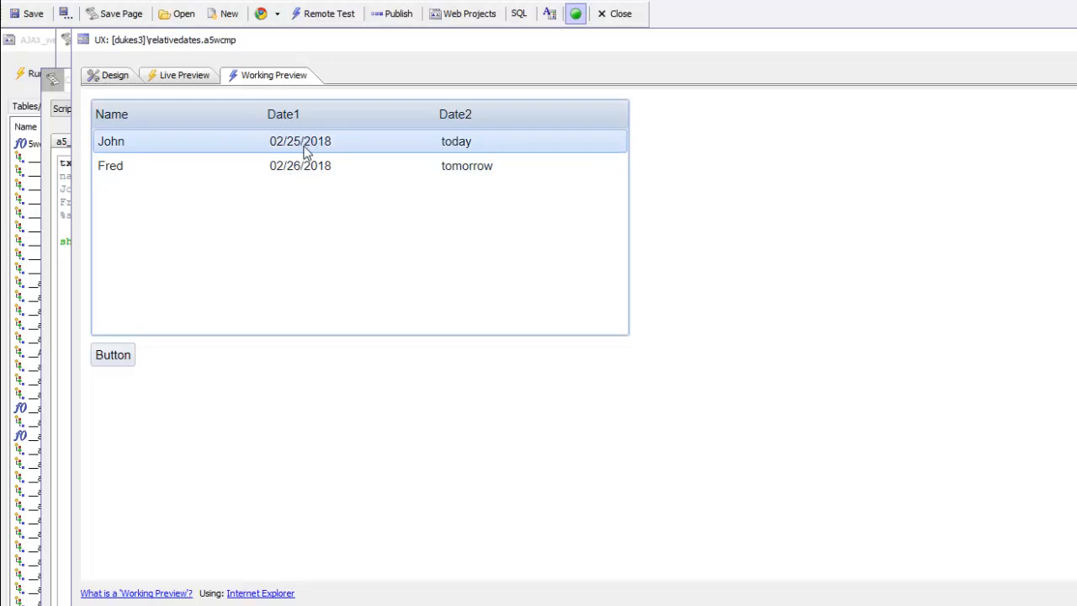
click(300, 165)
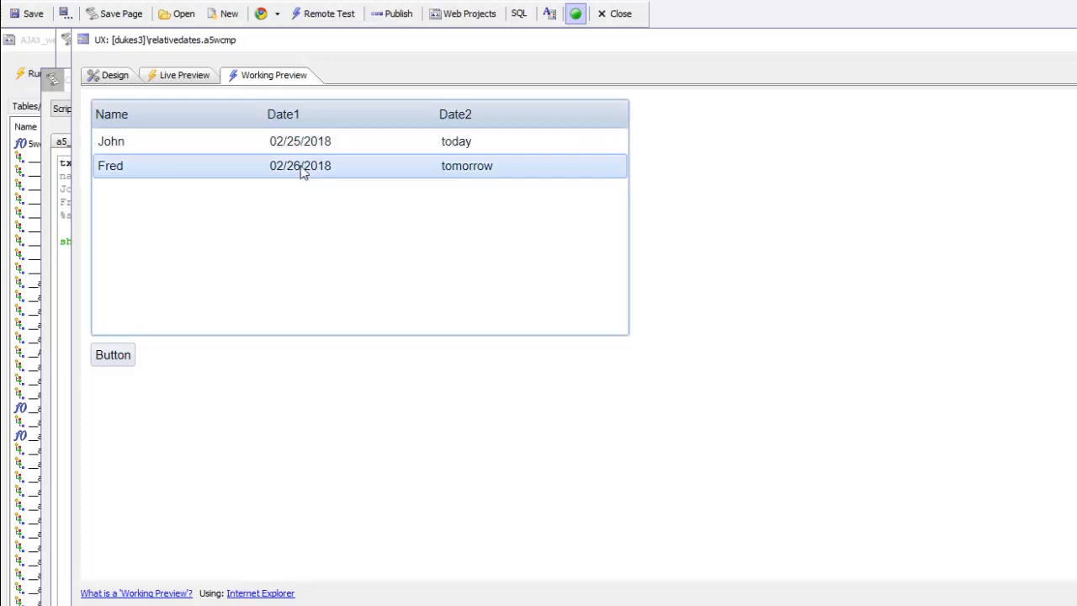
click(300, 141)
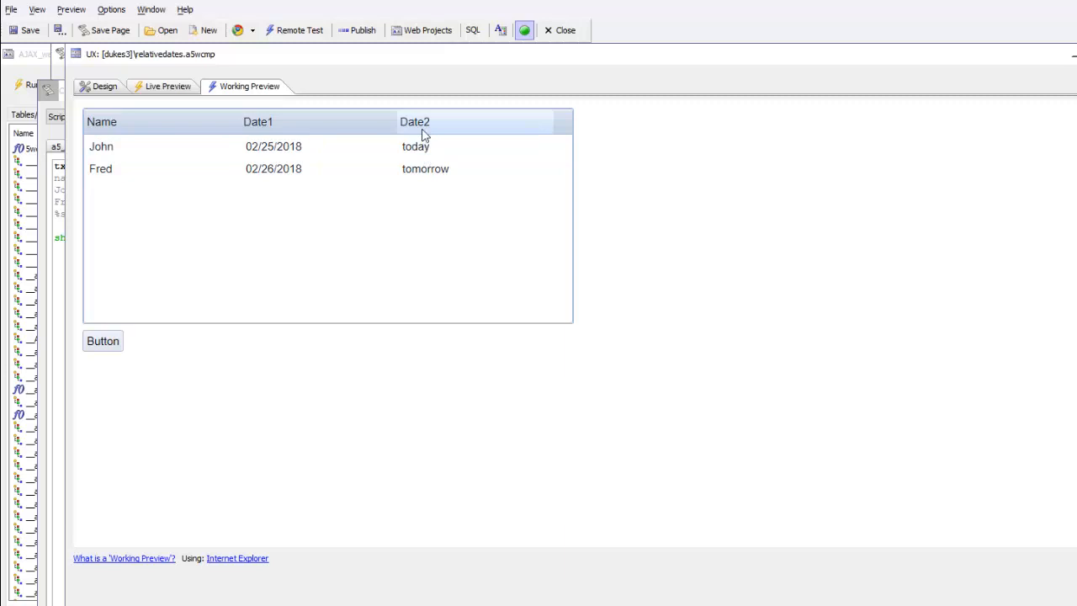
Inspect the list's static data rows, noting Date2 stored as ordinary dates, then close them
click(104, 86)
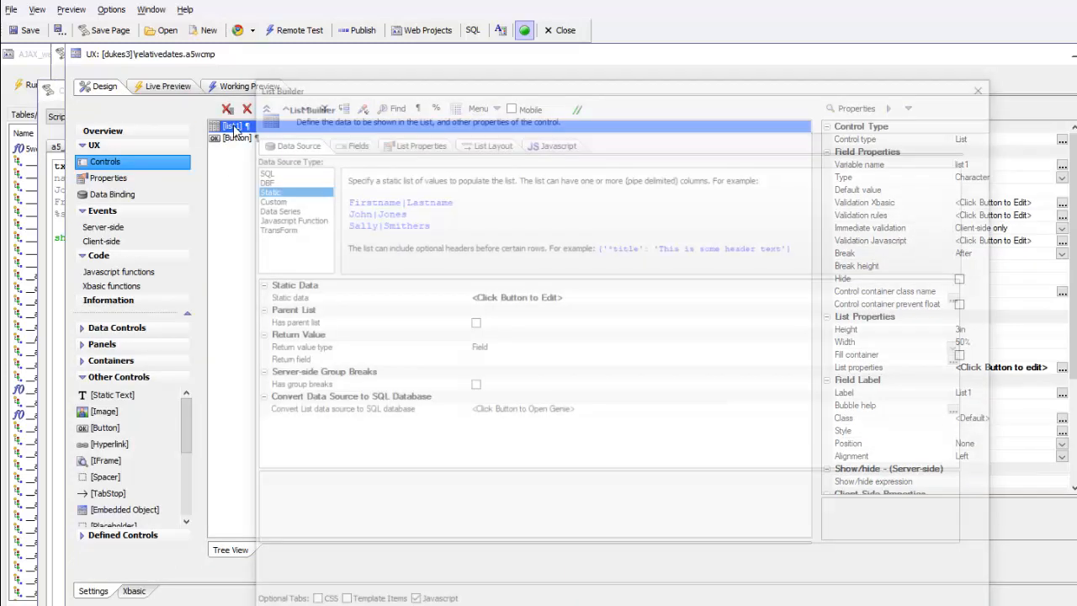
click(516, 297)
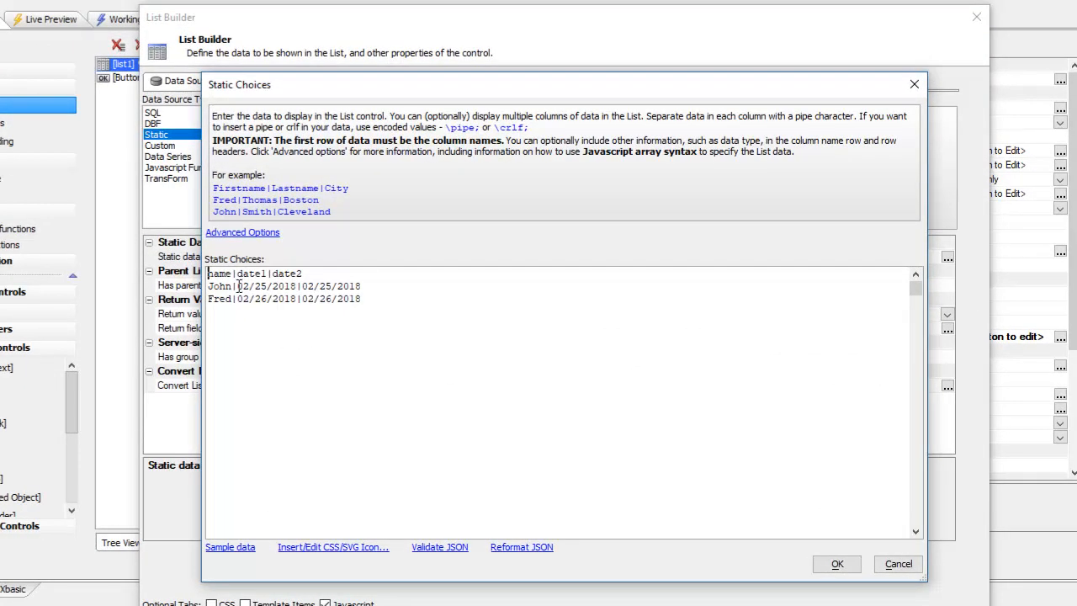
double_click(330, 287)
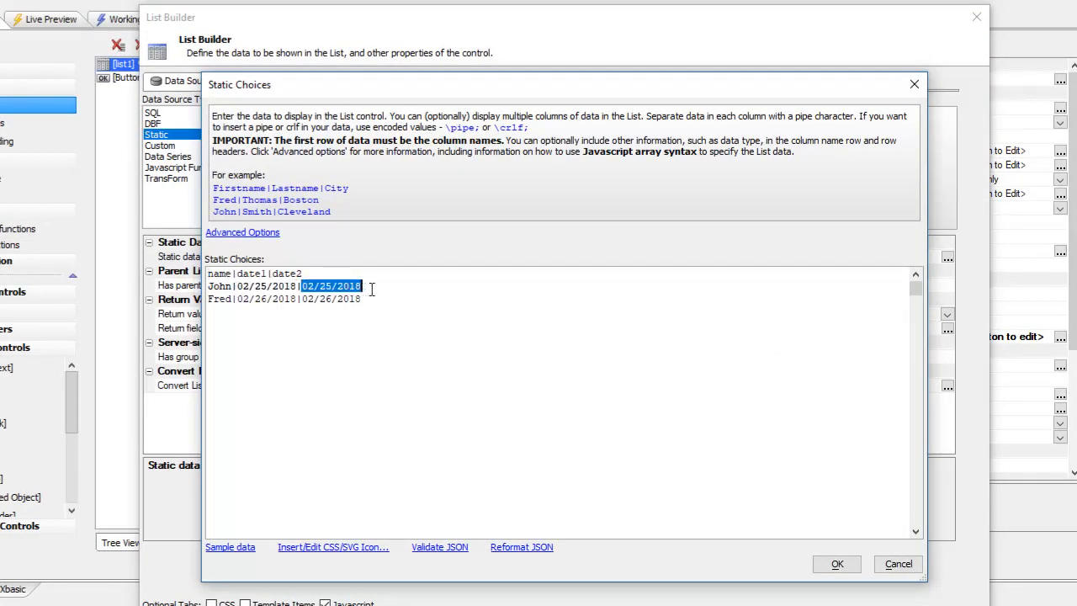
click(837, 564)
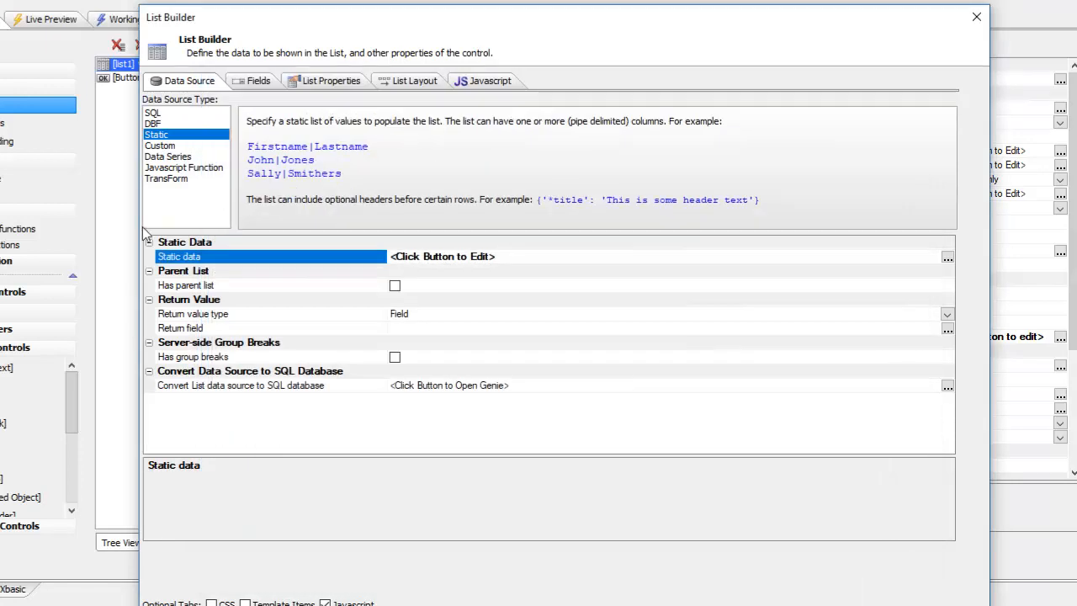
Show the date2 field settings: ToDate transform with MM-dd-yyyy date format
click(258, 80)
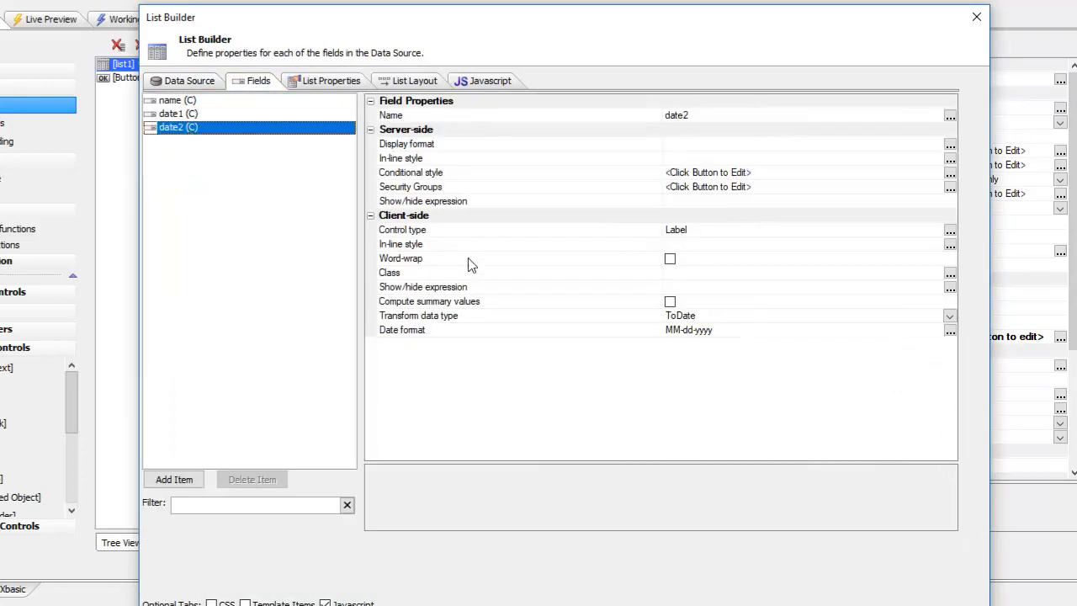
mouse_move(640, 327)
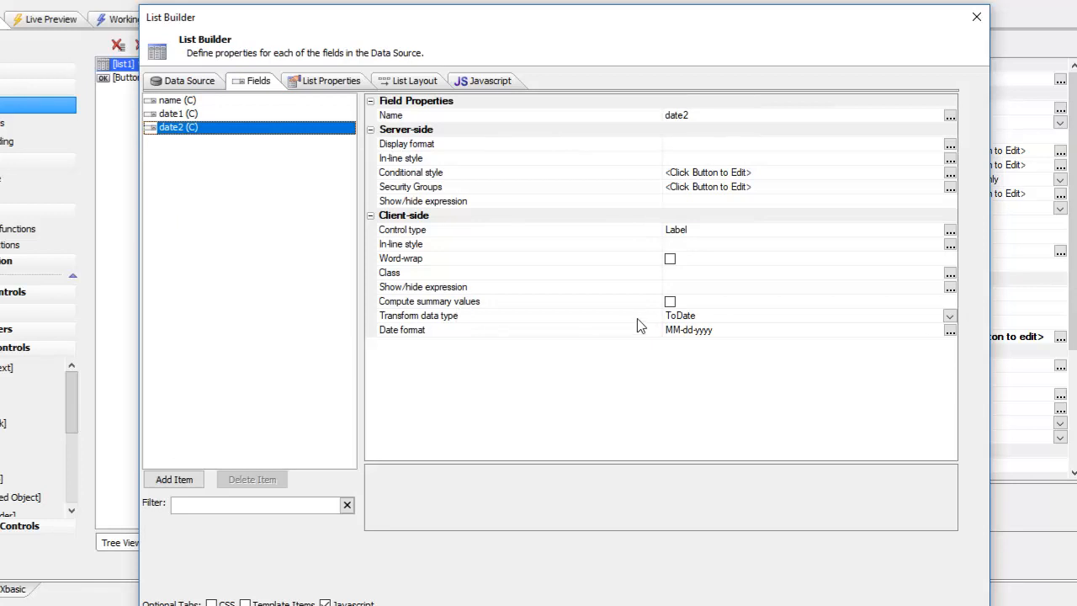
mouse_move(498, 326)
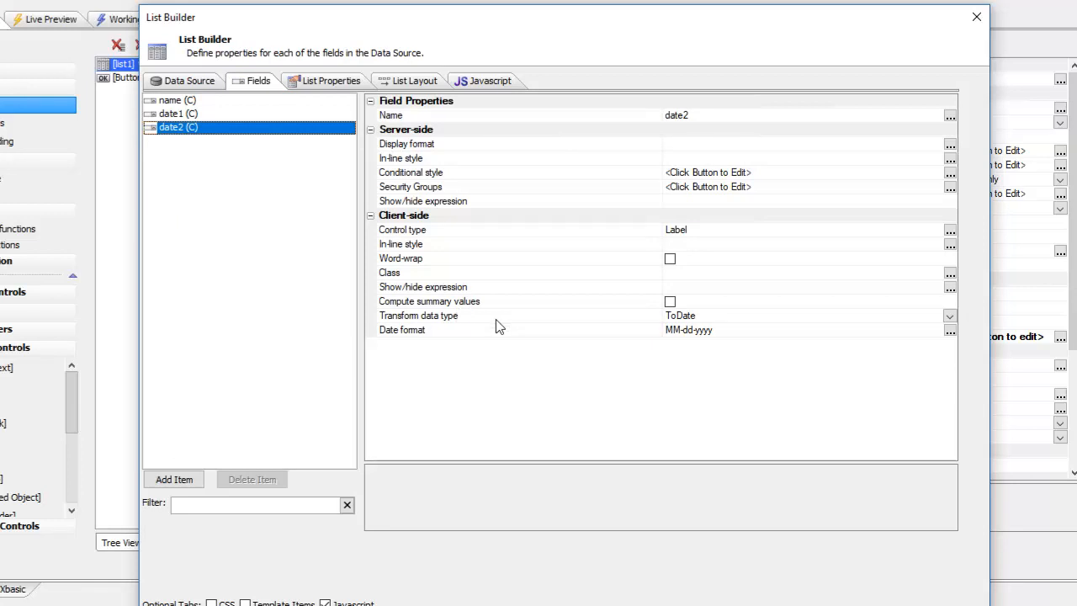
mouse_move(429, 326)
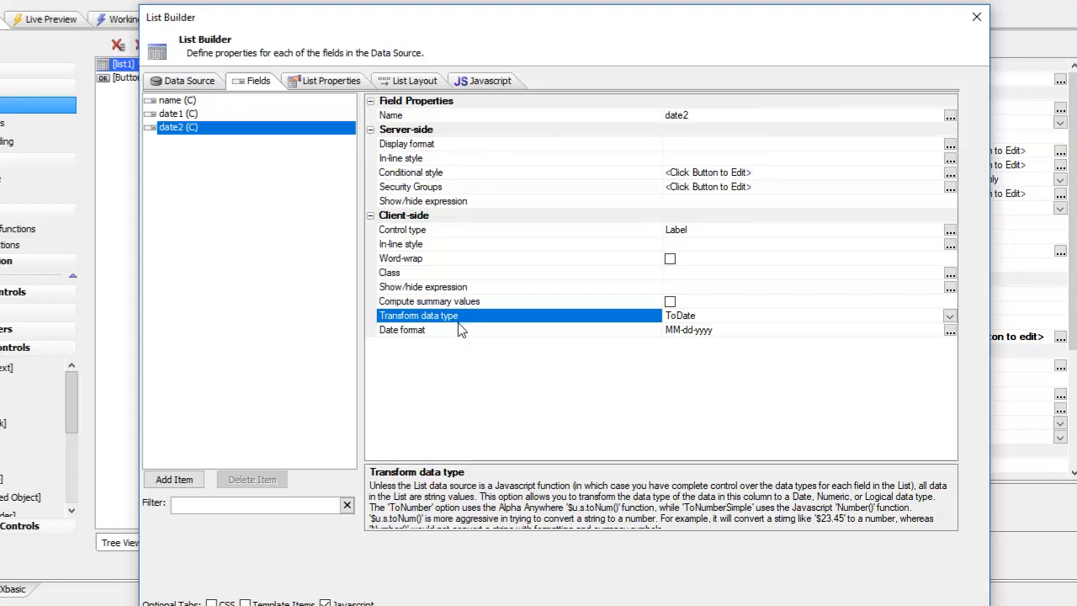
mouse_move(306, 192)
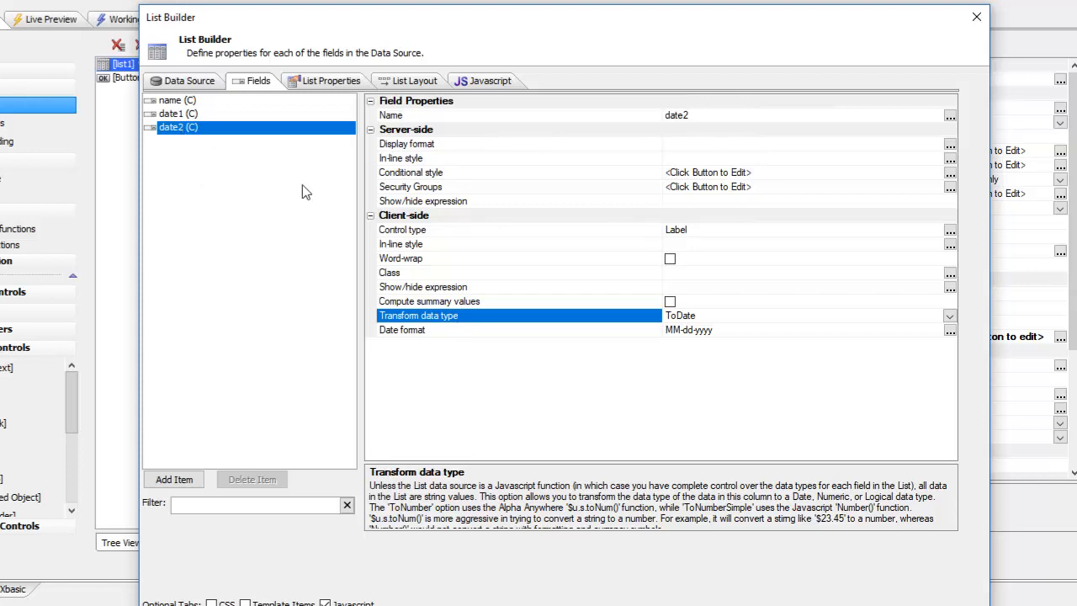
mouse_move(419, 350)
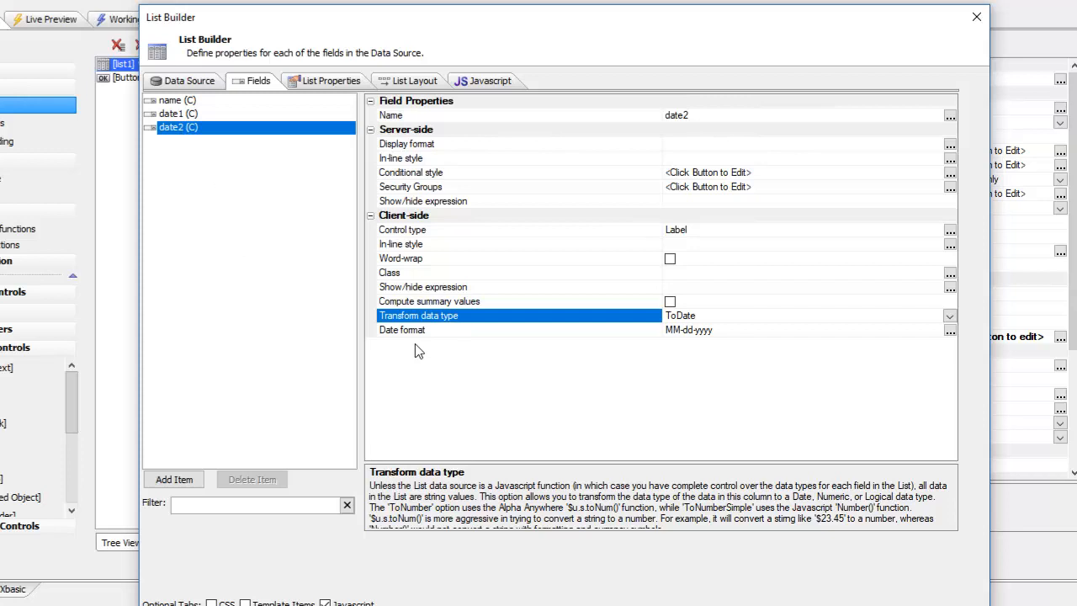
mouse_move(637, 353)
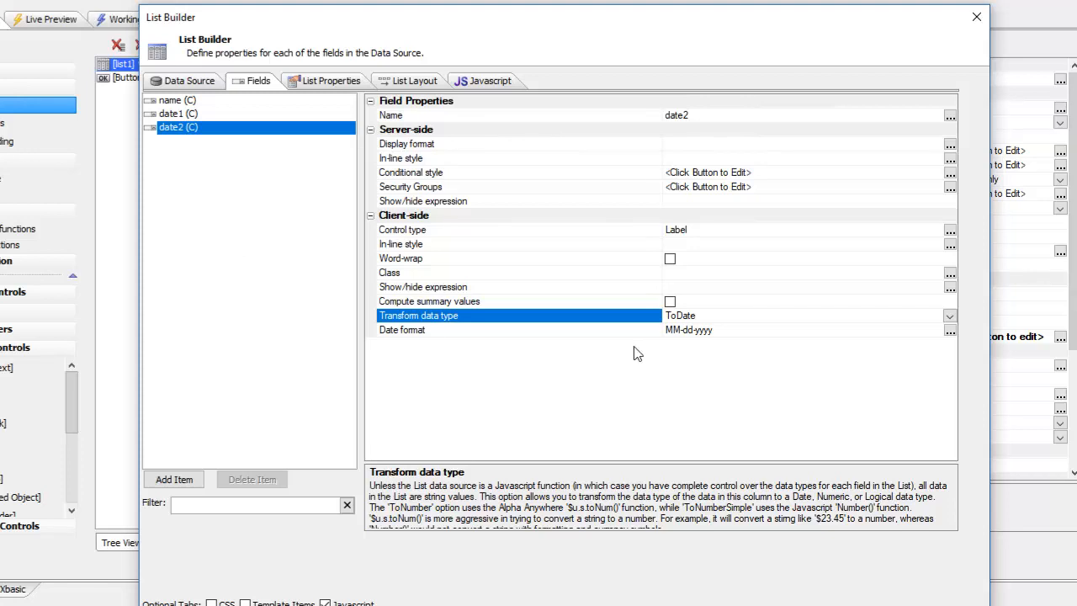
mouse_move(700, 328)
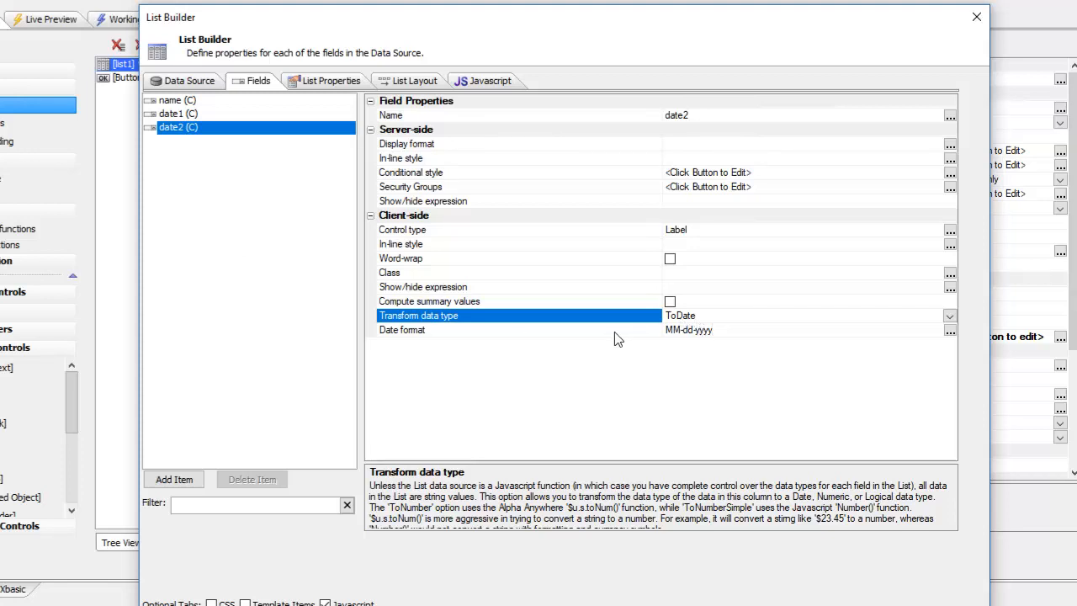
mouse_move(633, 344)
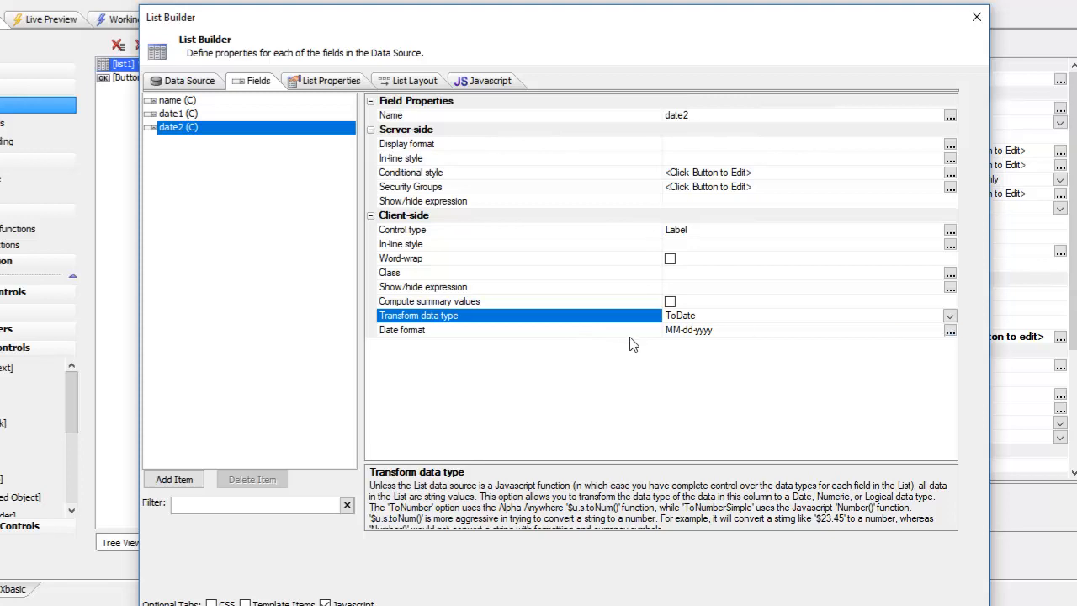
mouse_move(722, 337)
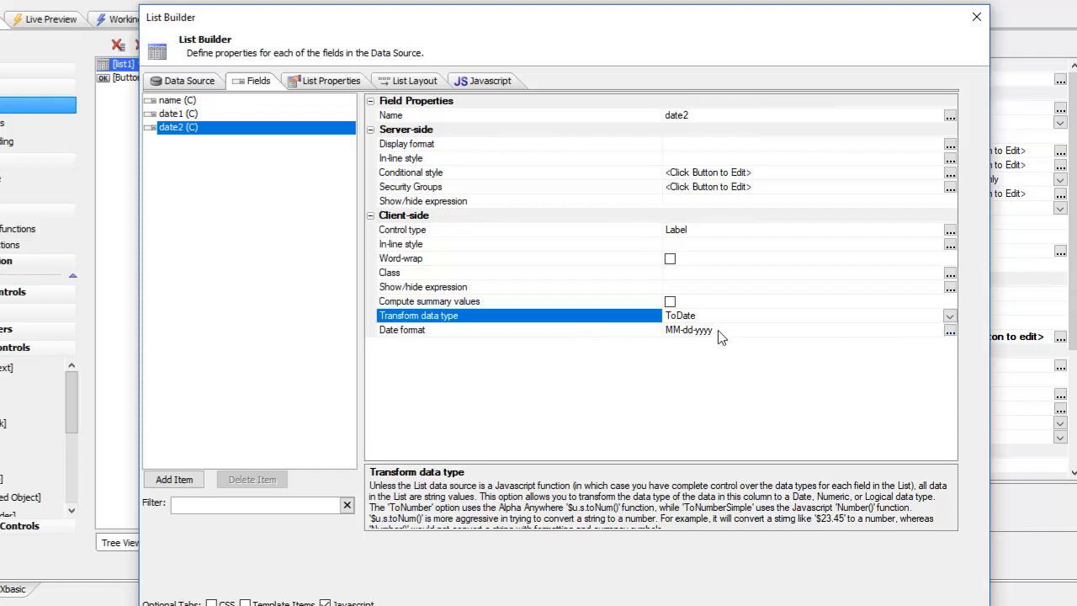
mouse_move(705, 341)
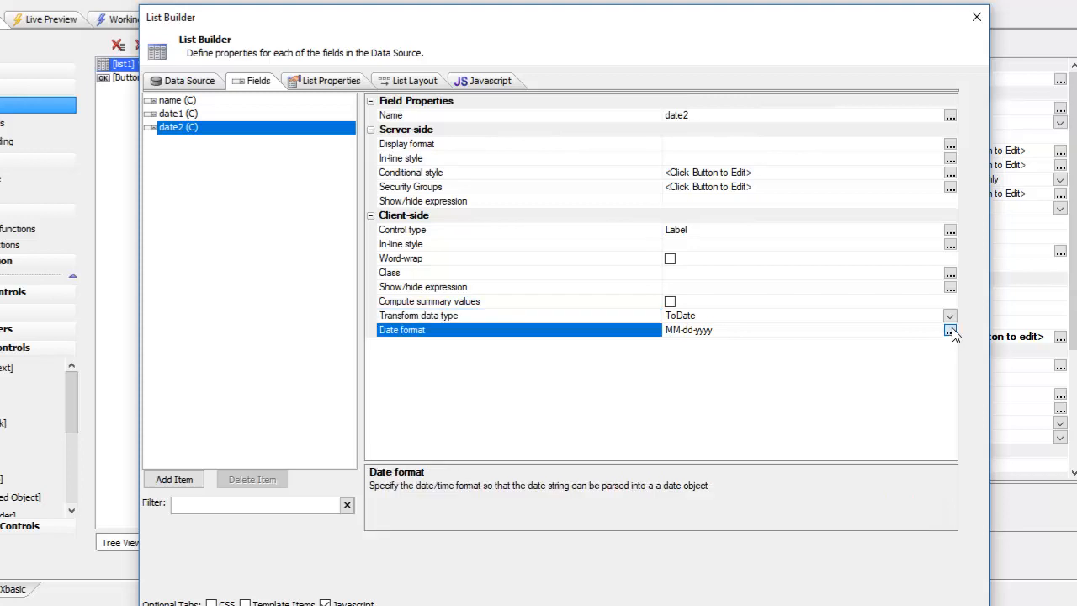
mouse_move(715, 378)
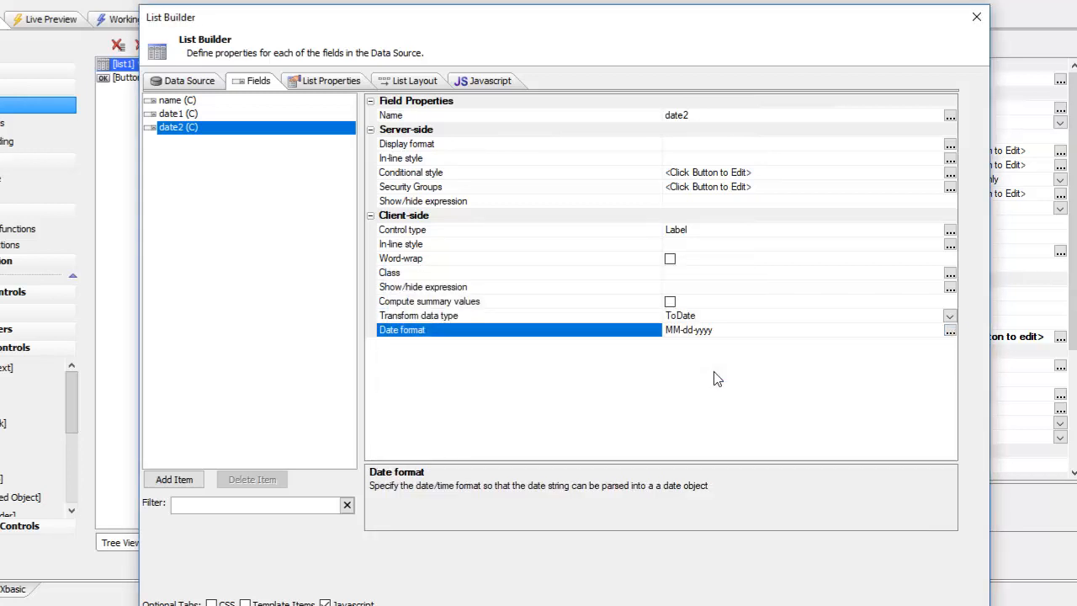
mouse_move(711, 368)
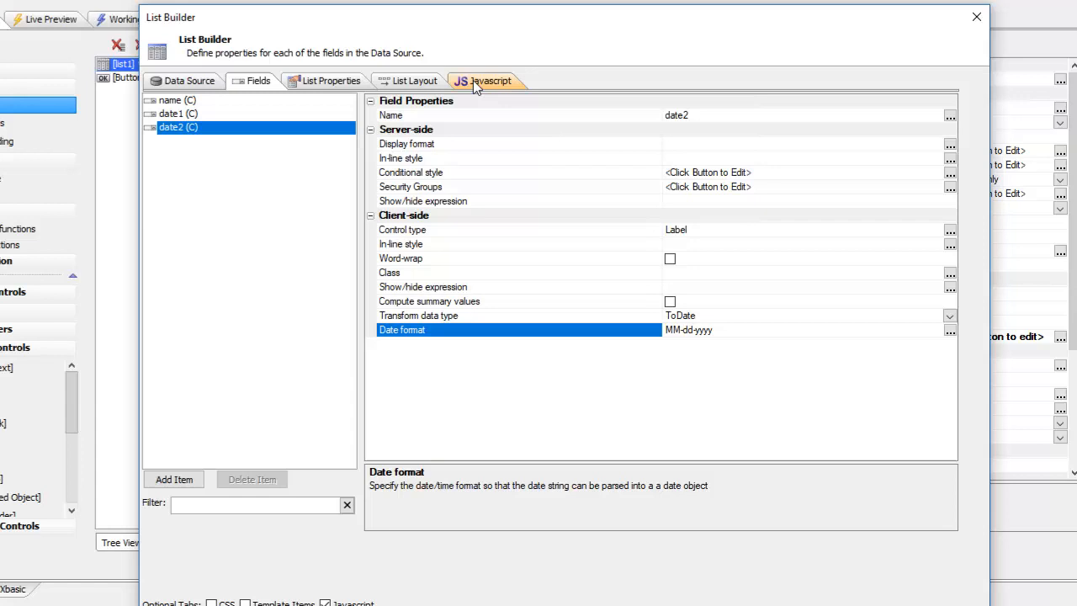
mouse_move(435, 310)
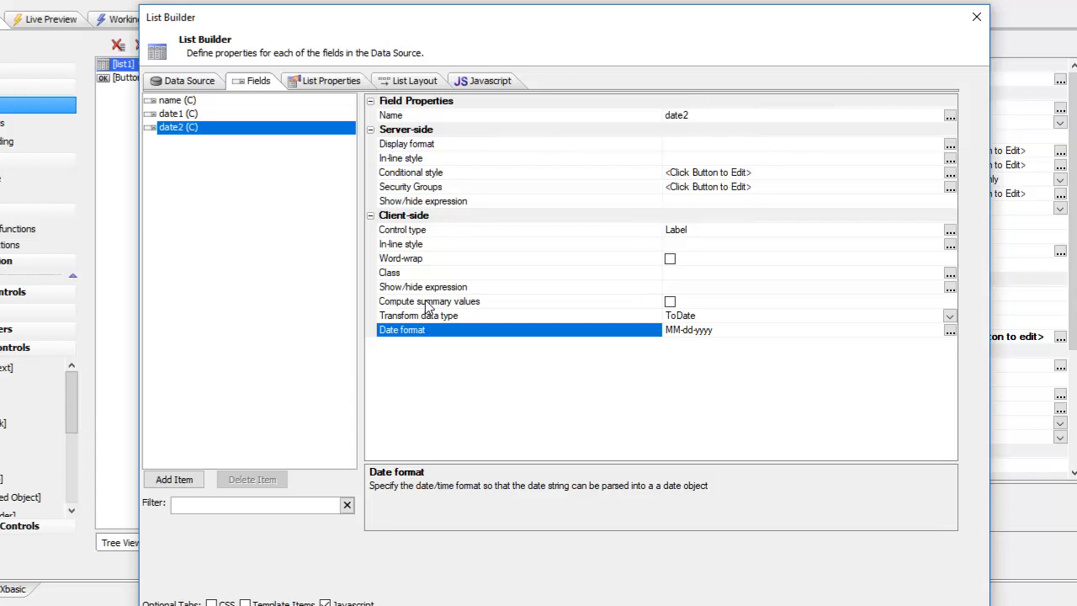
mouse_move(414, 258)
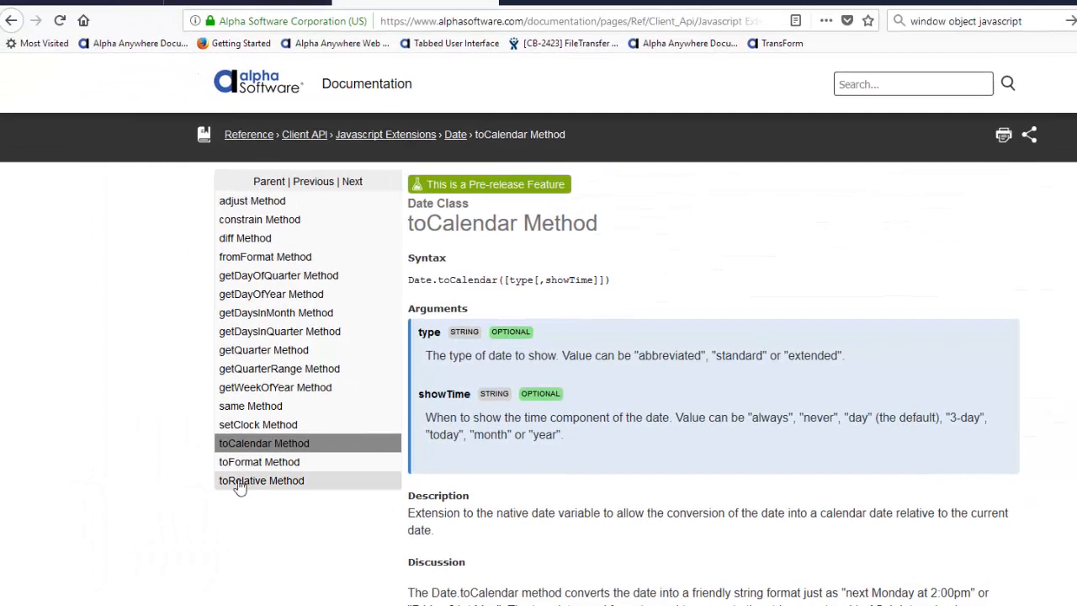
mouse_move(247, 451)
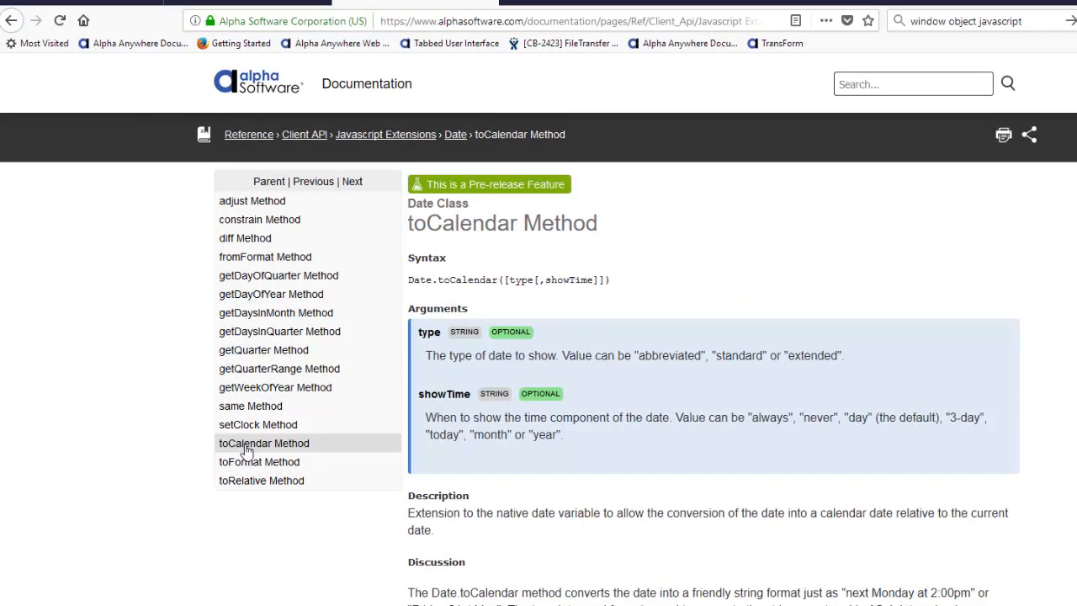
mouse_move(261, 481)
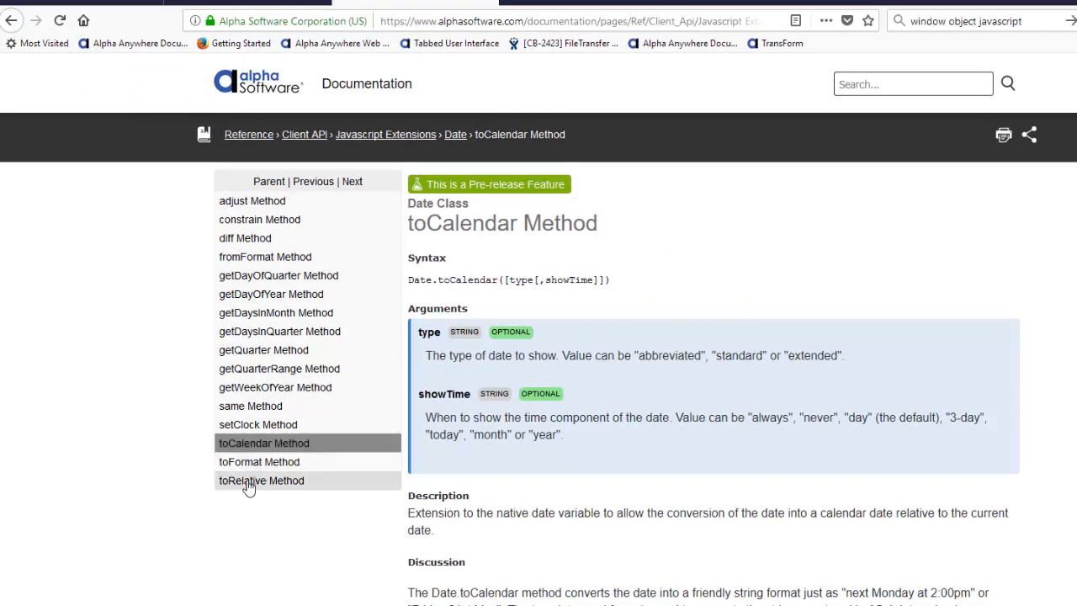
mouse_move(249, 443)
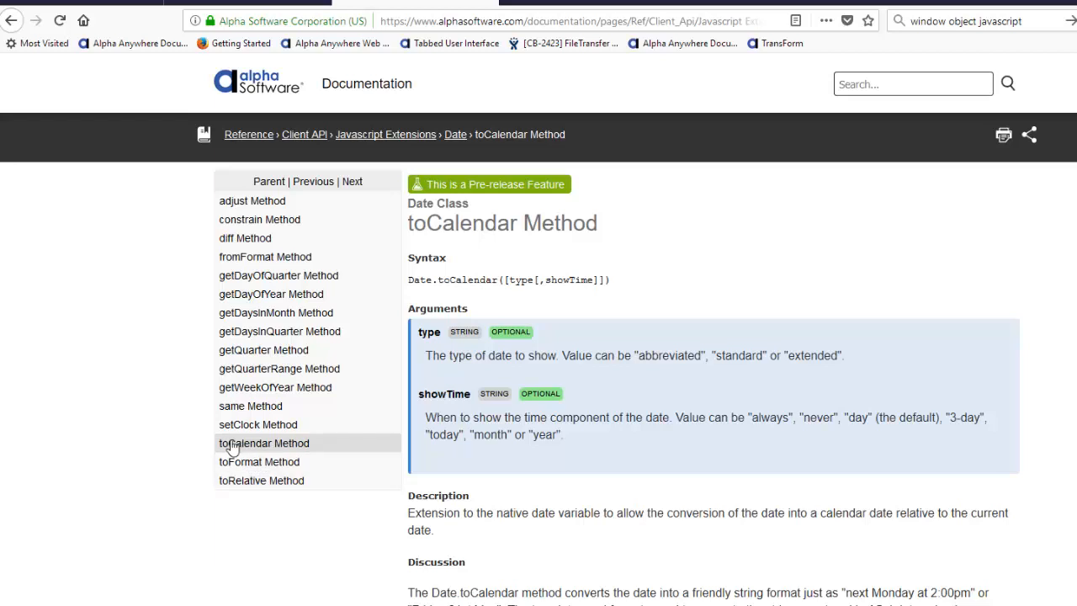
mouse_move(244, 481)
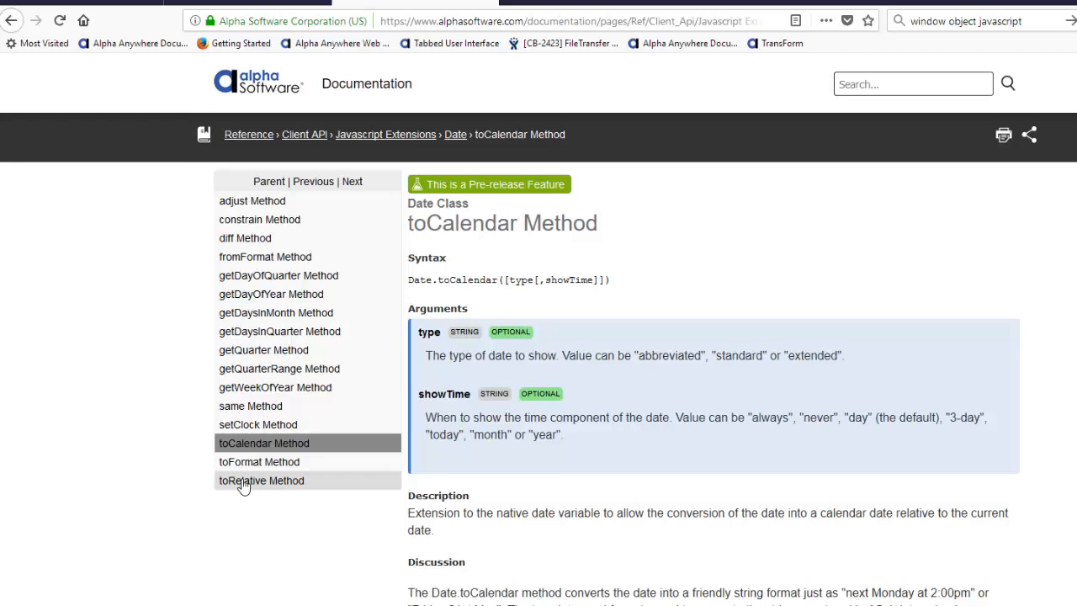
mouse_move(507, 174)
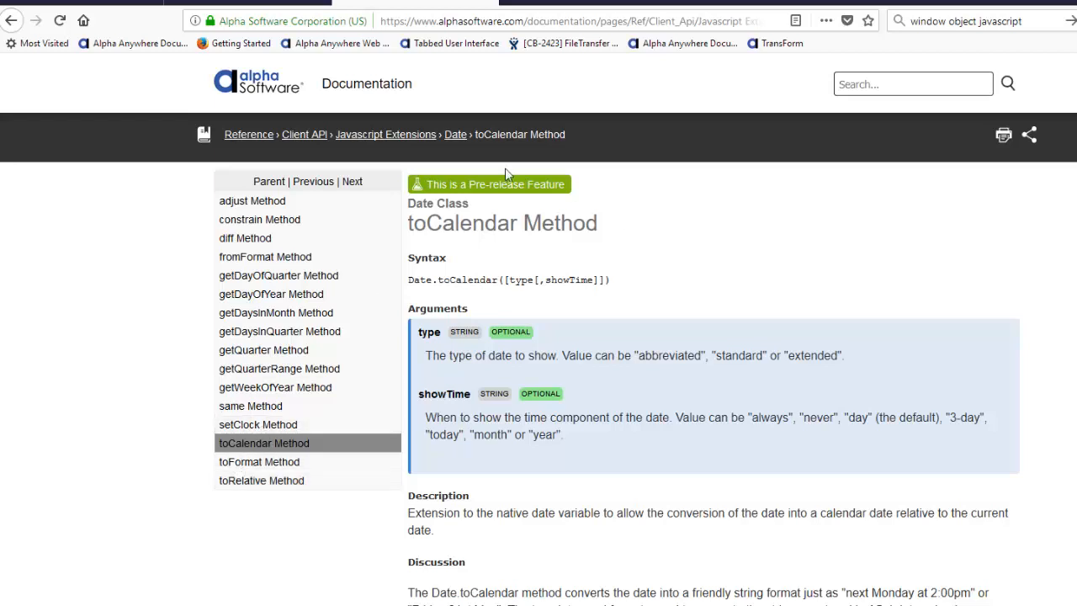
mouse_move(225, 135)
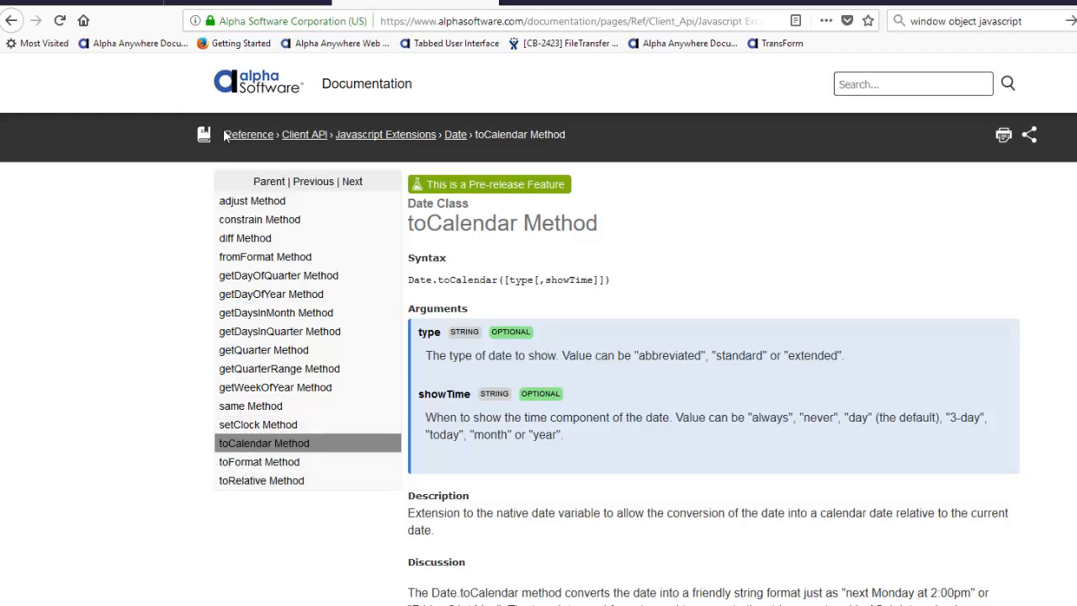
mouse_move(249, 461)
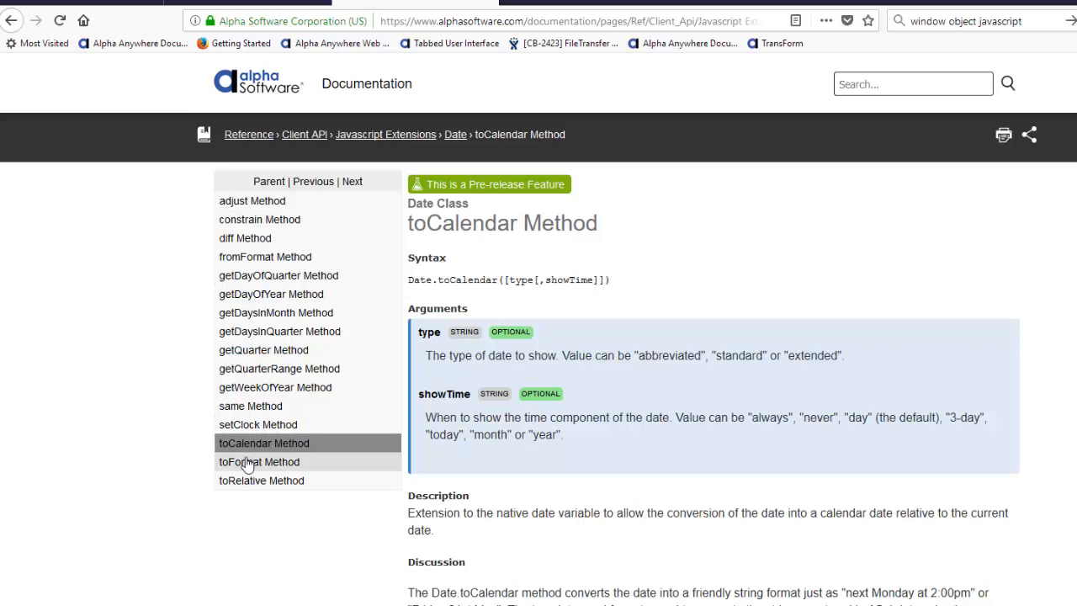
mouse_move(261, 480)
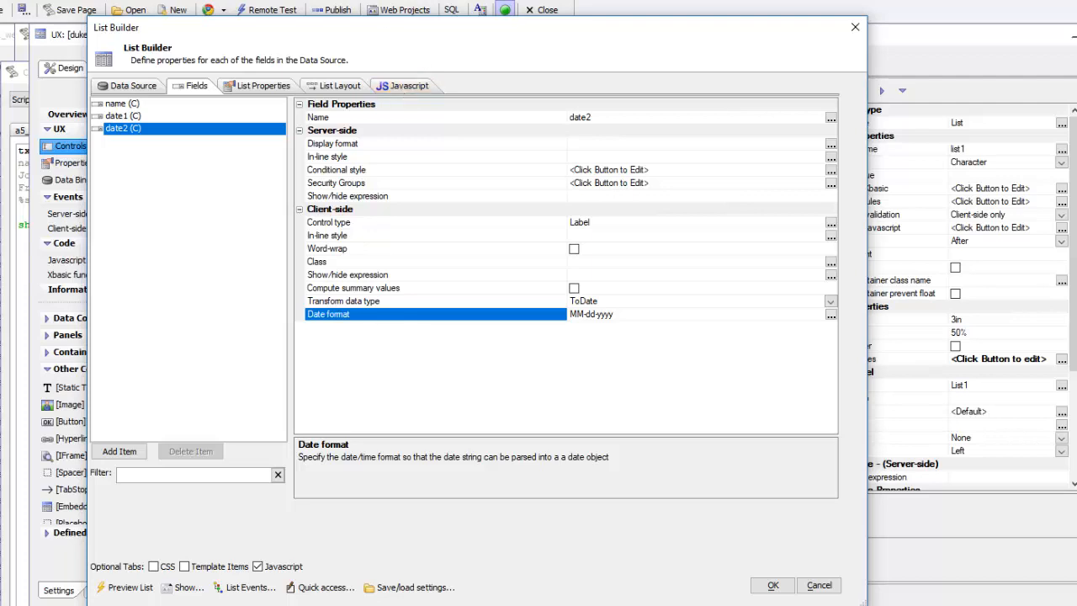
mouse_move(495, 139)
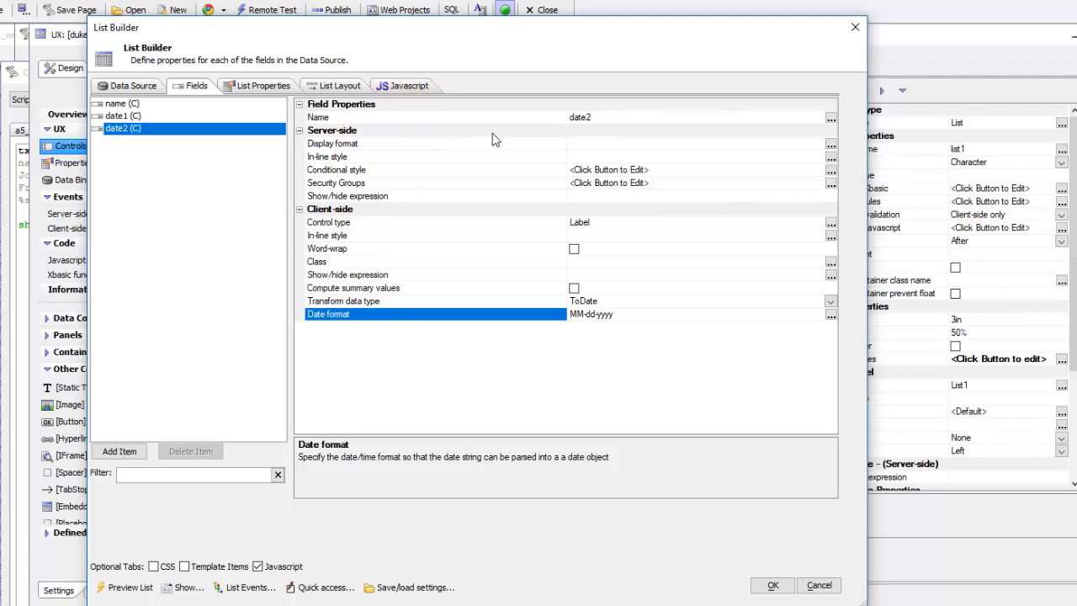
mouse_move(501, 286)
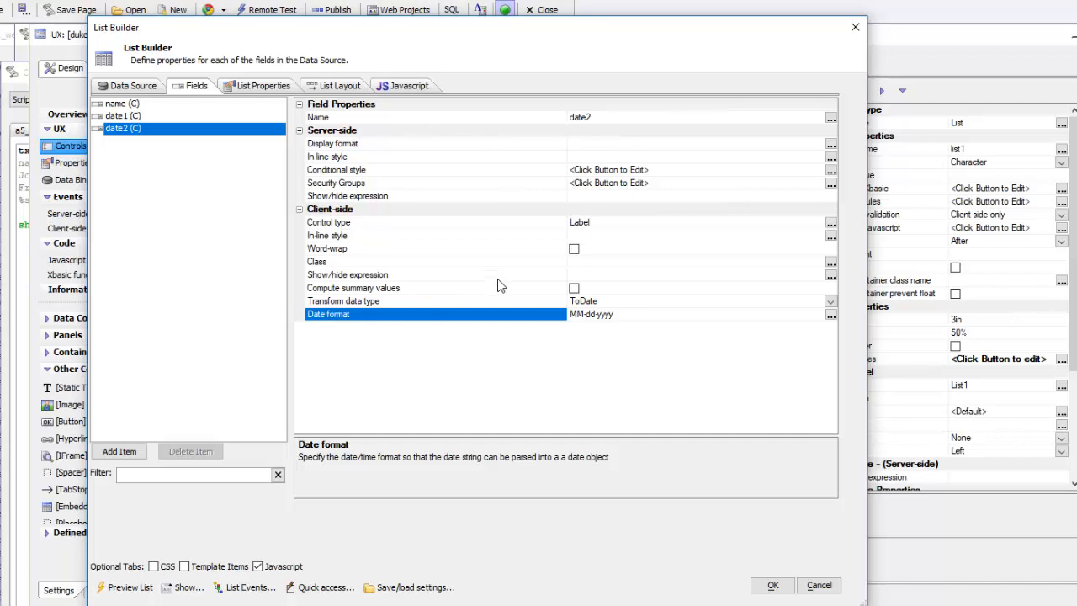
mouse_move(122, 362)
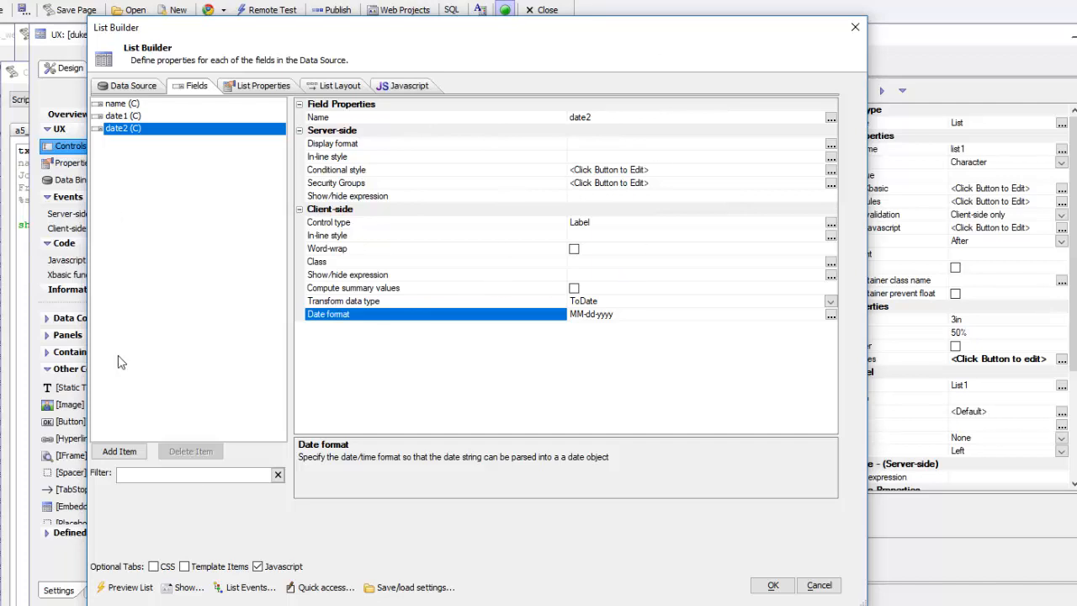
mouse_move(222, 366)
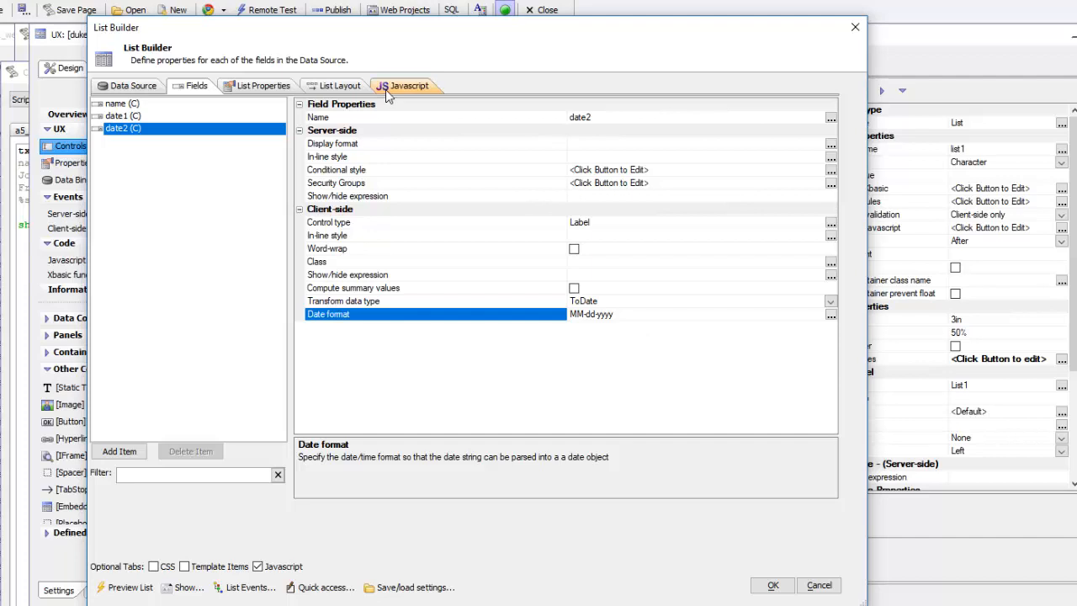
Walk through toFriendlyDate(d): str = d.toCalendar('standard','never'), returning str
click(404, 85)
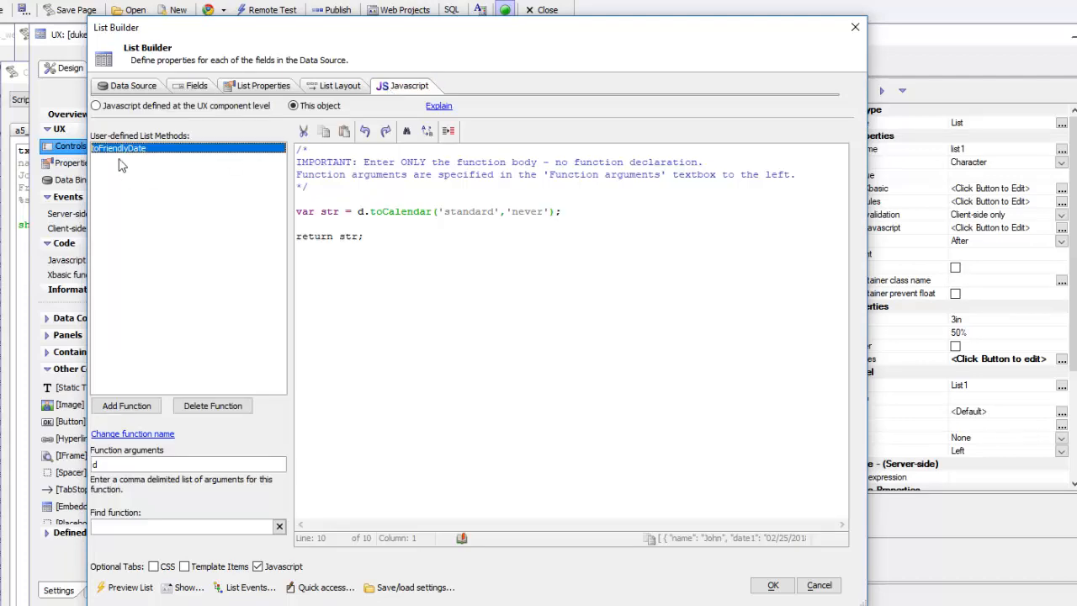
mouse_move(142, 157)
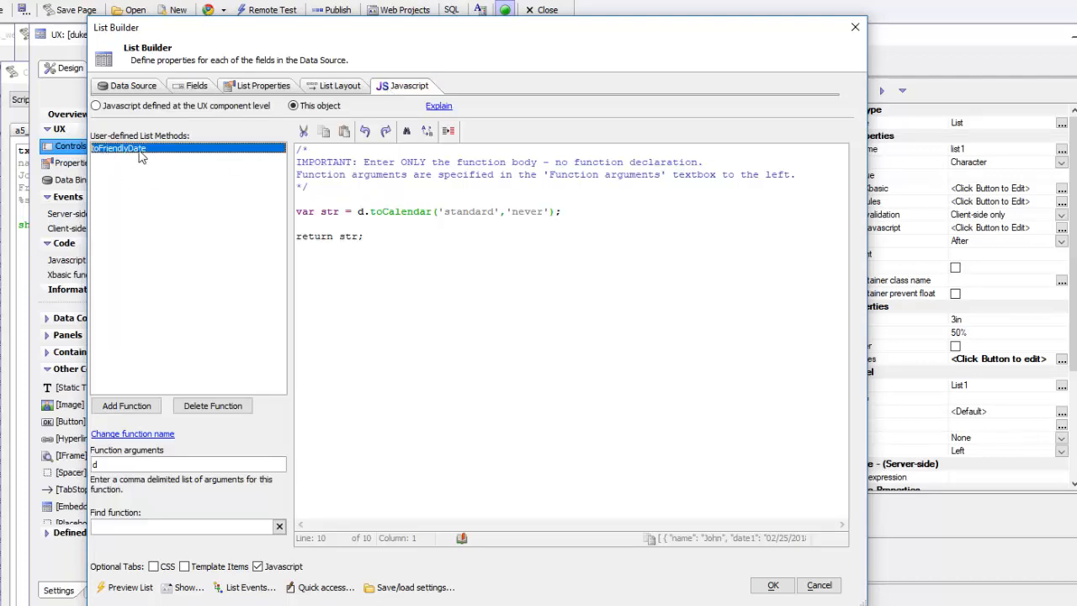
mouse_move(82, 478)
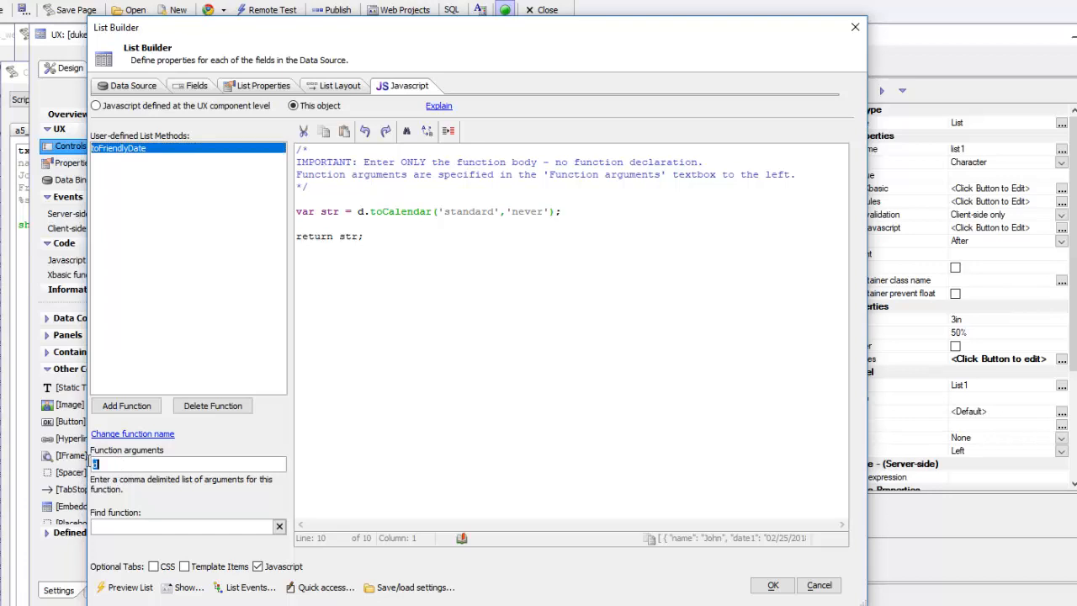
mouse_move(101, 480)
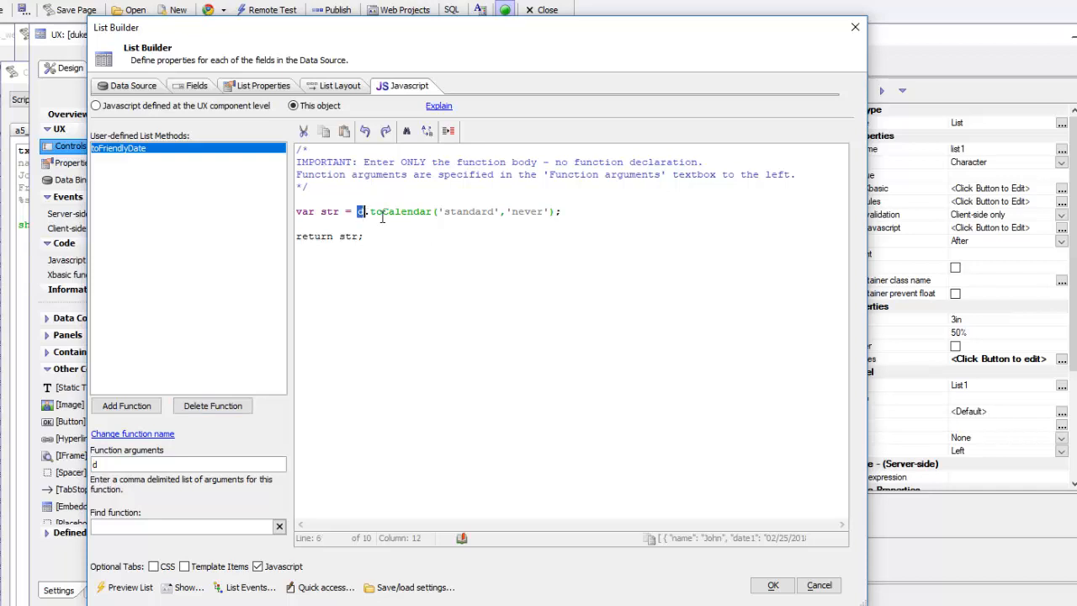
double_click(395, 211)
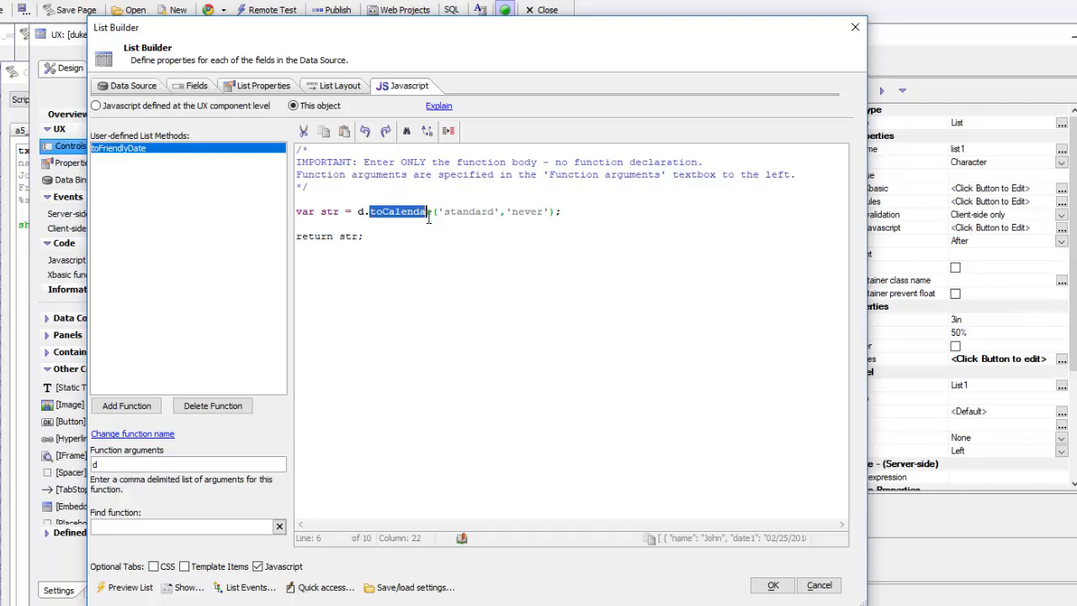
double_click(465, 212)
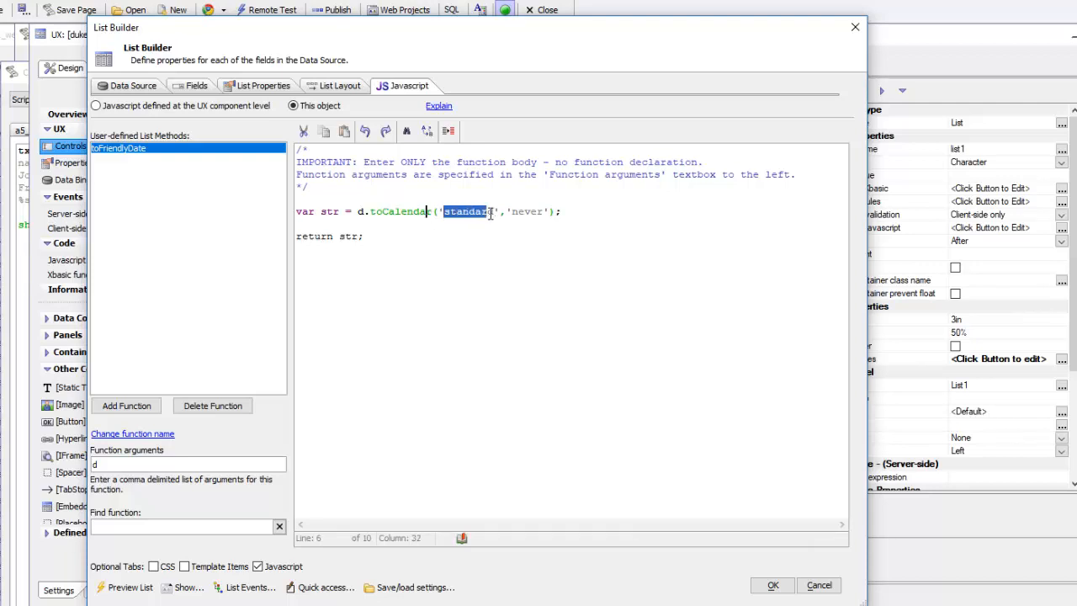
double_click(527, 211)
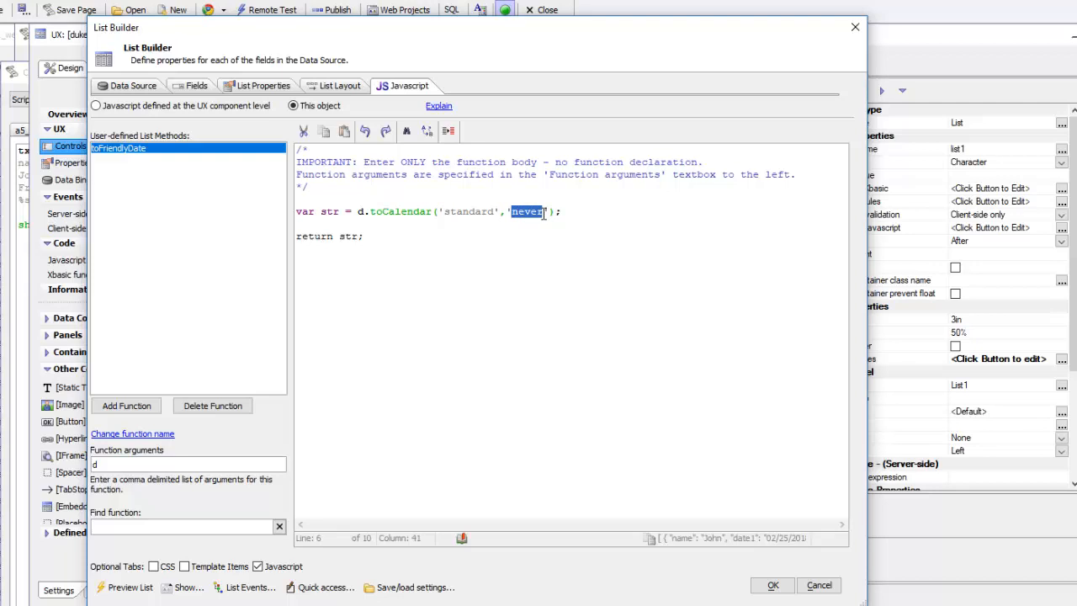
mouse_move(340, 316)
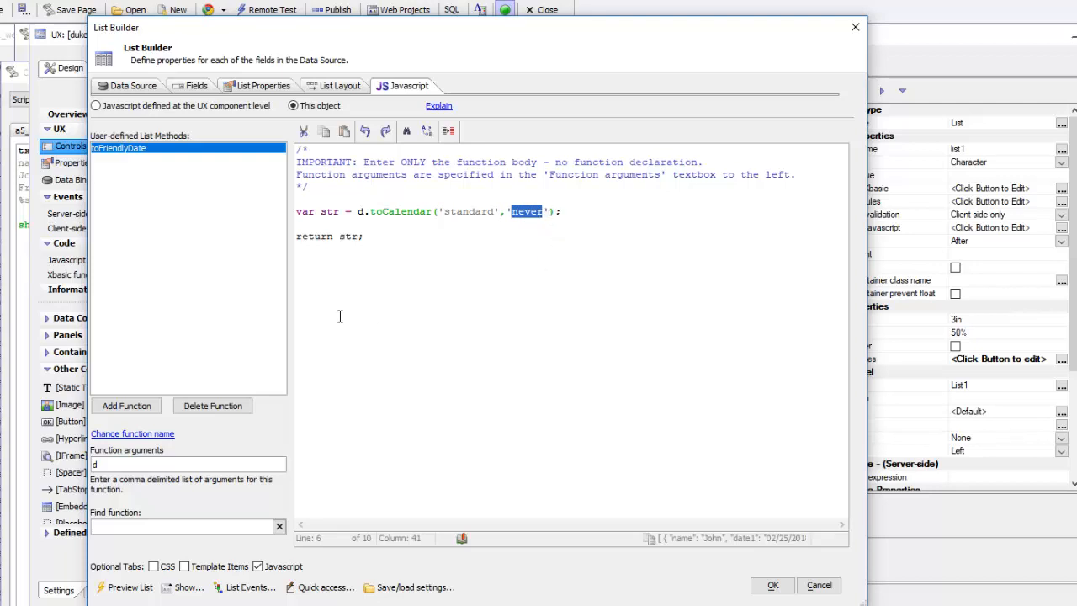
double_click(398, 212)
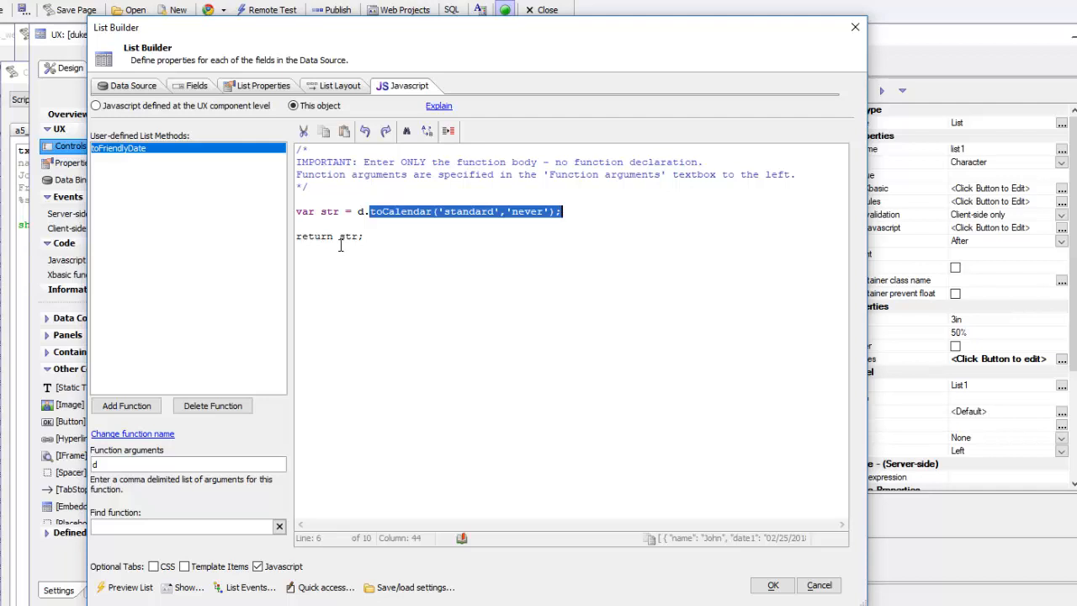
double_click(346, 236)
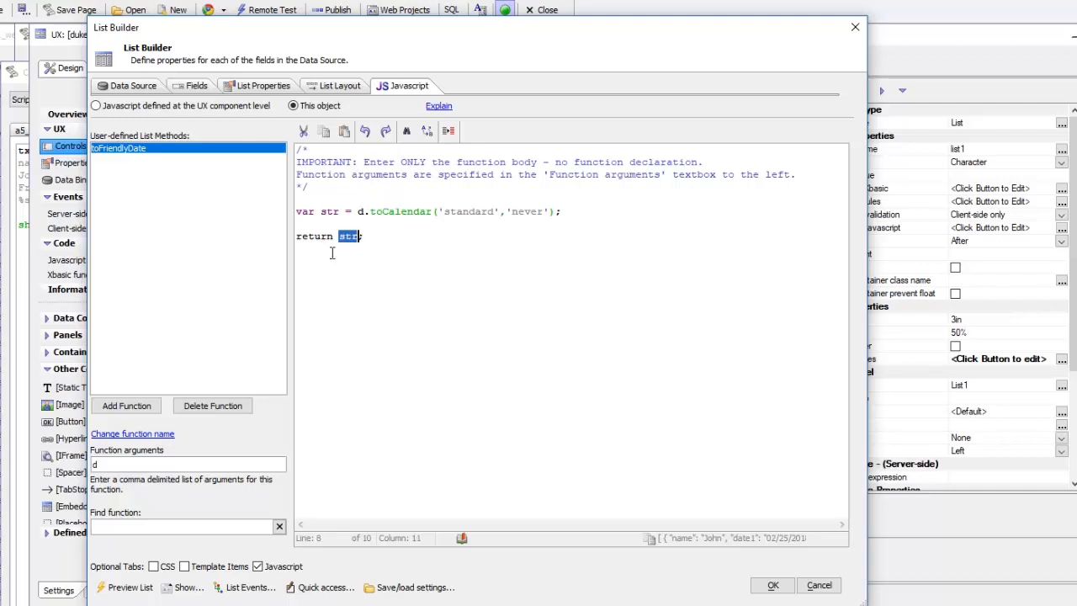
mouse_move(363, 218)
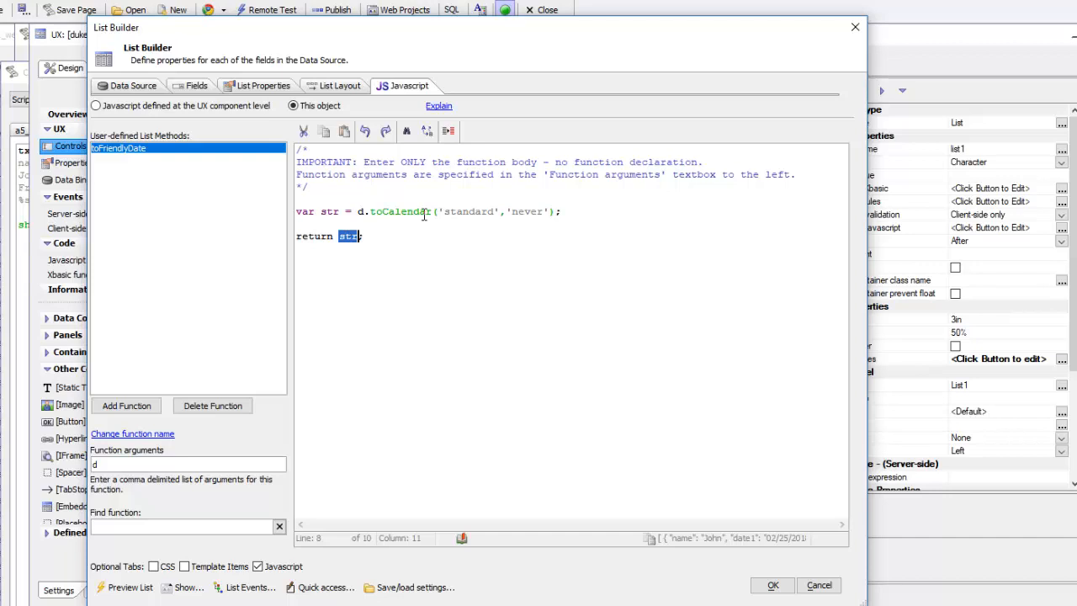
Check date1's template, then open date2's template {@[scope].toFriendlyDate(date2)} in List Layout
click(339, 85)
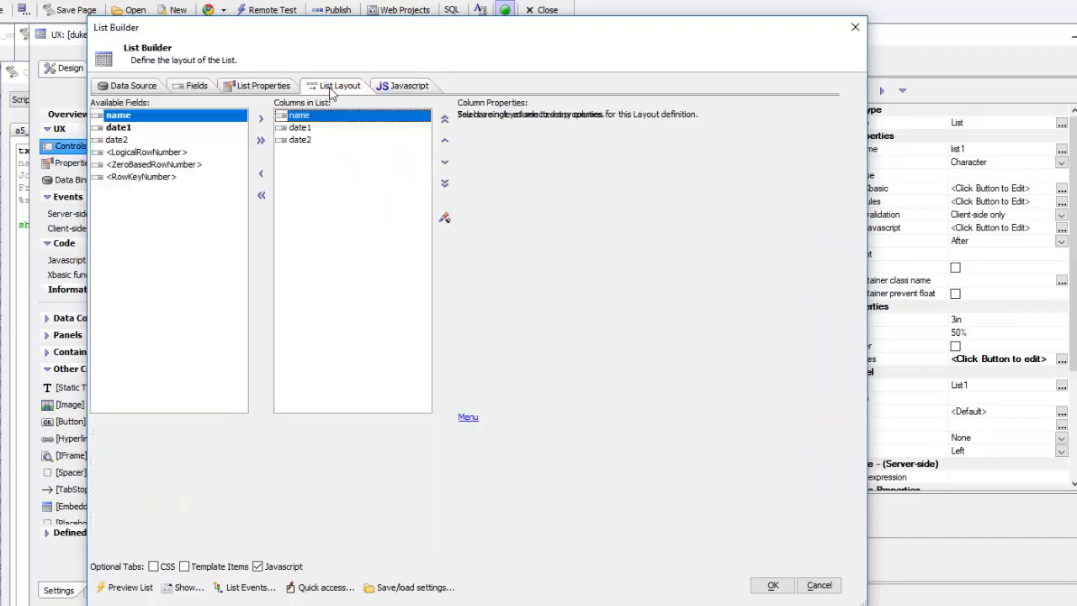
click(300, 114)
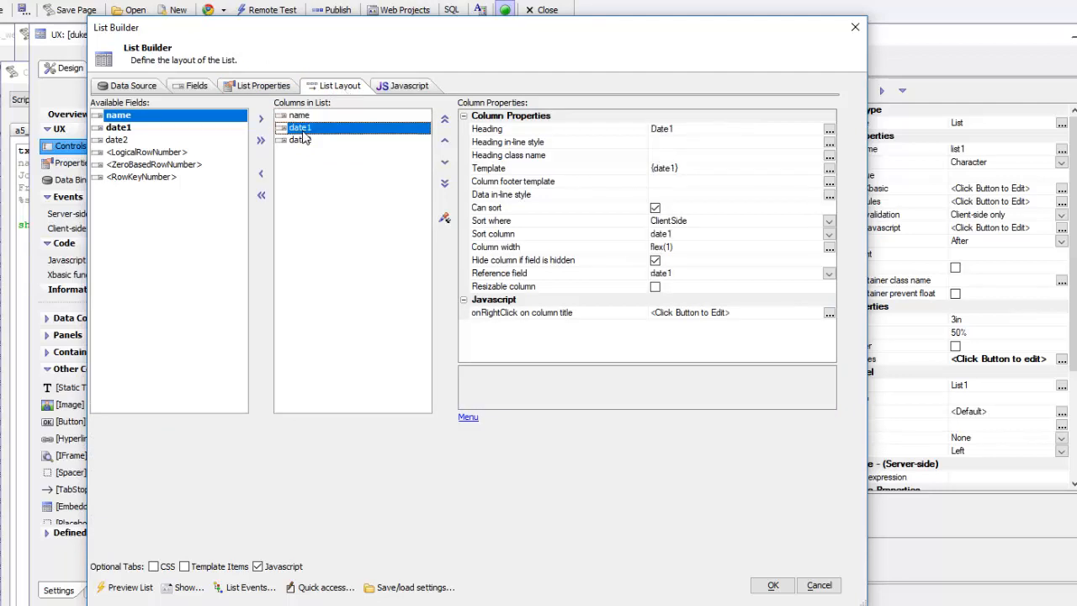
click(488, 168)
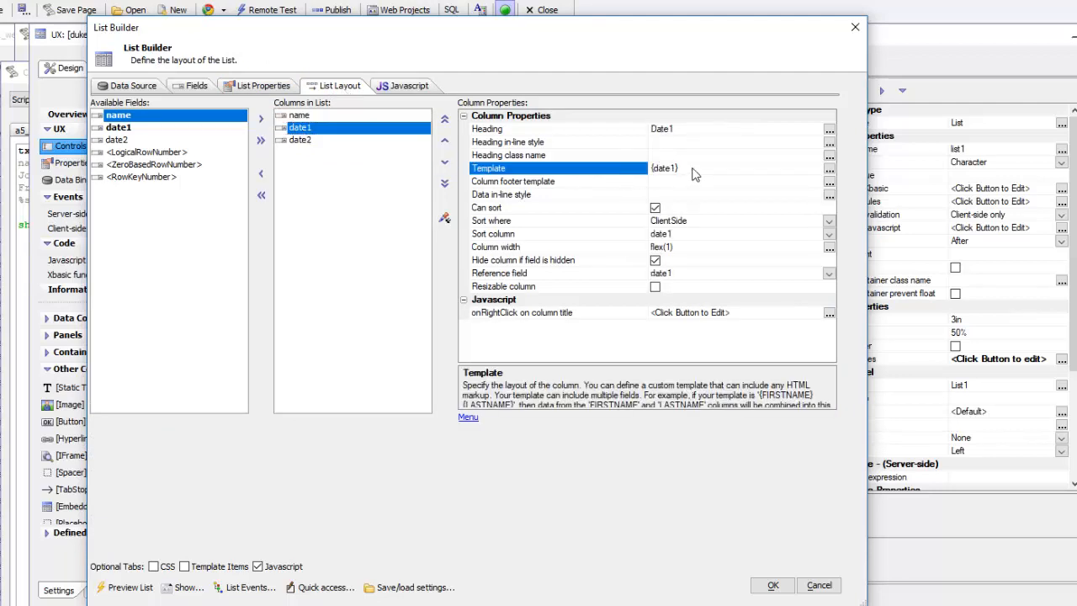
mouse_move(328, 153)
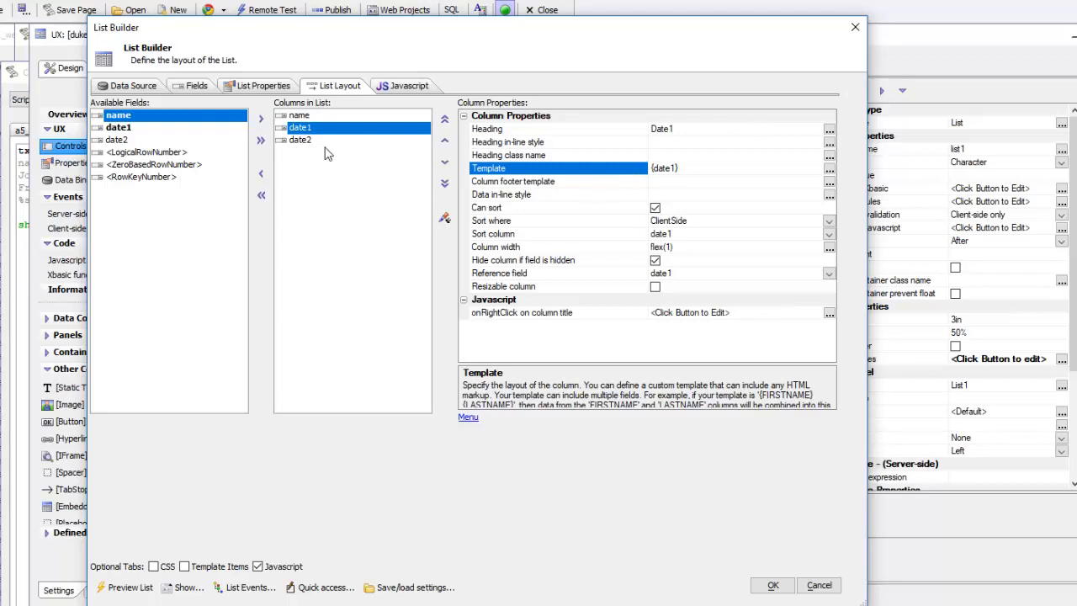
click(301, 139)
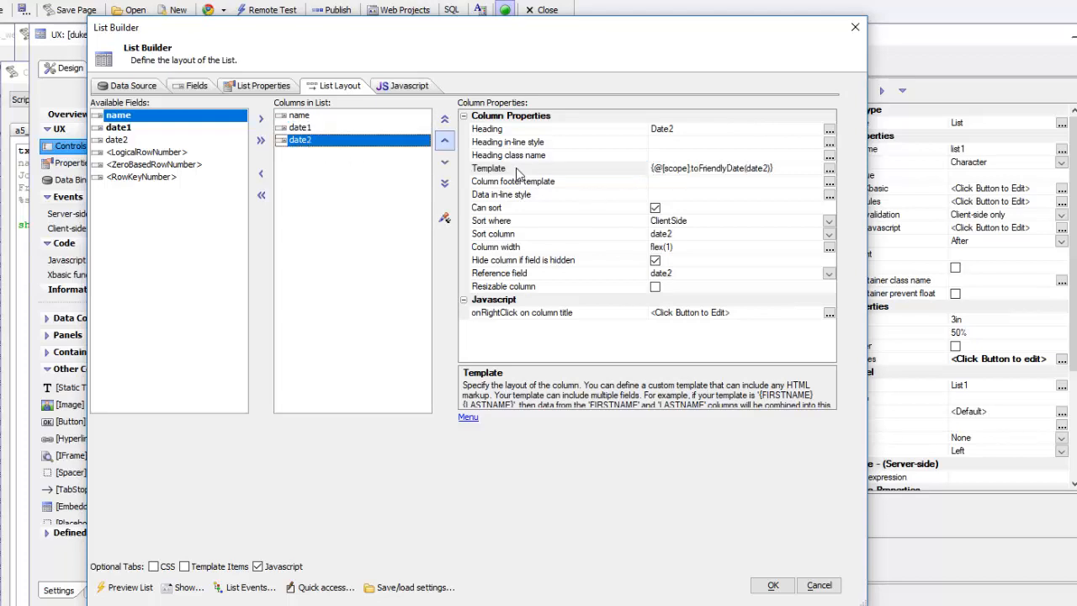
click(829, 168)
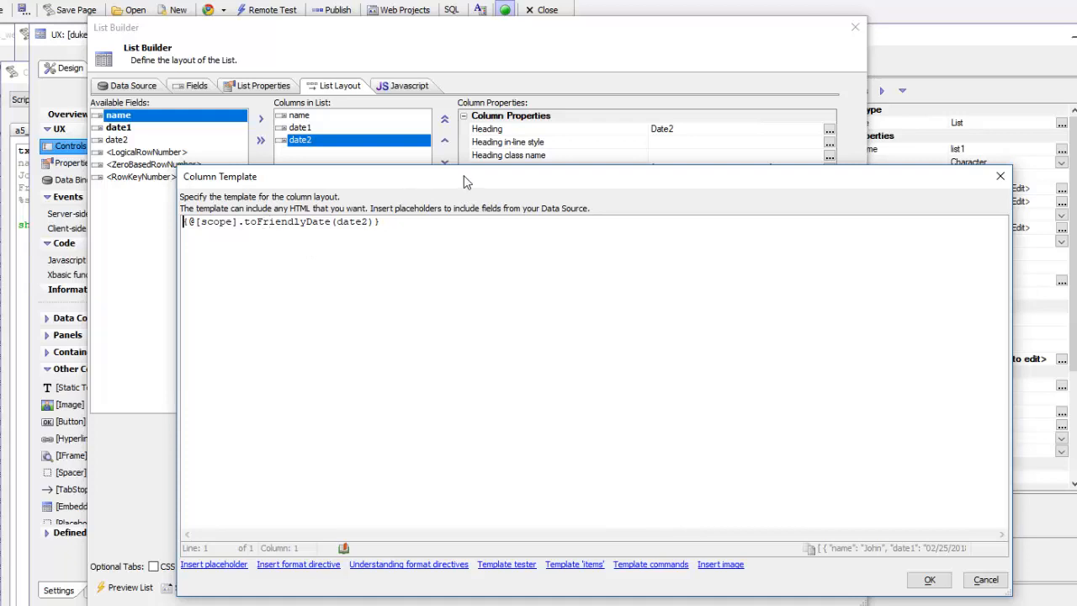
mouse_move(436, 260)
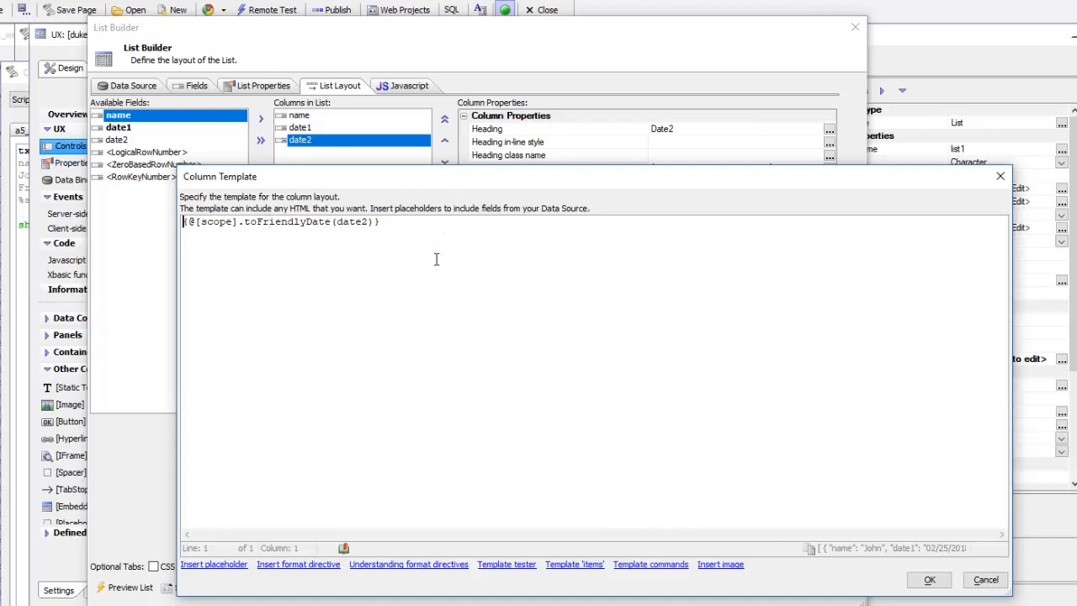
mouse_move(391, 302)
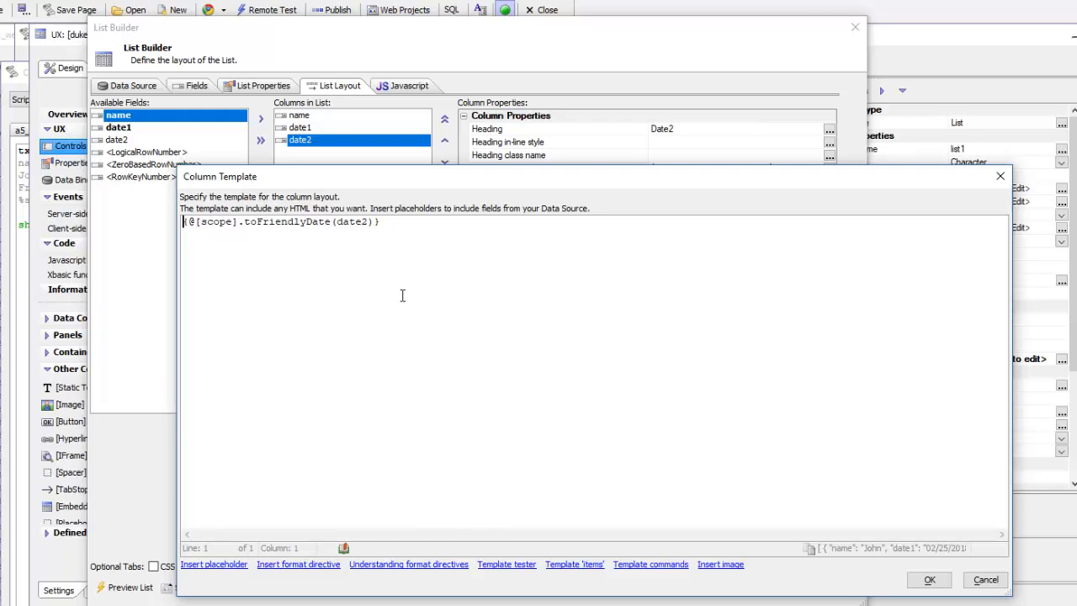
mouse_move(245, 225)
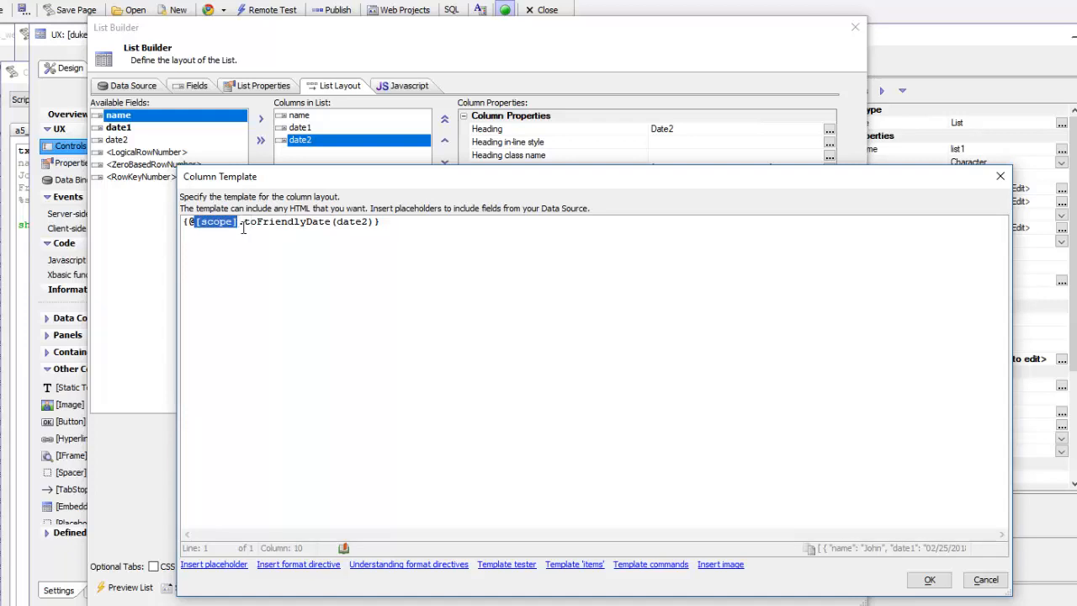
mouse_move(280, 244)
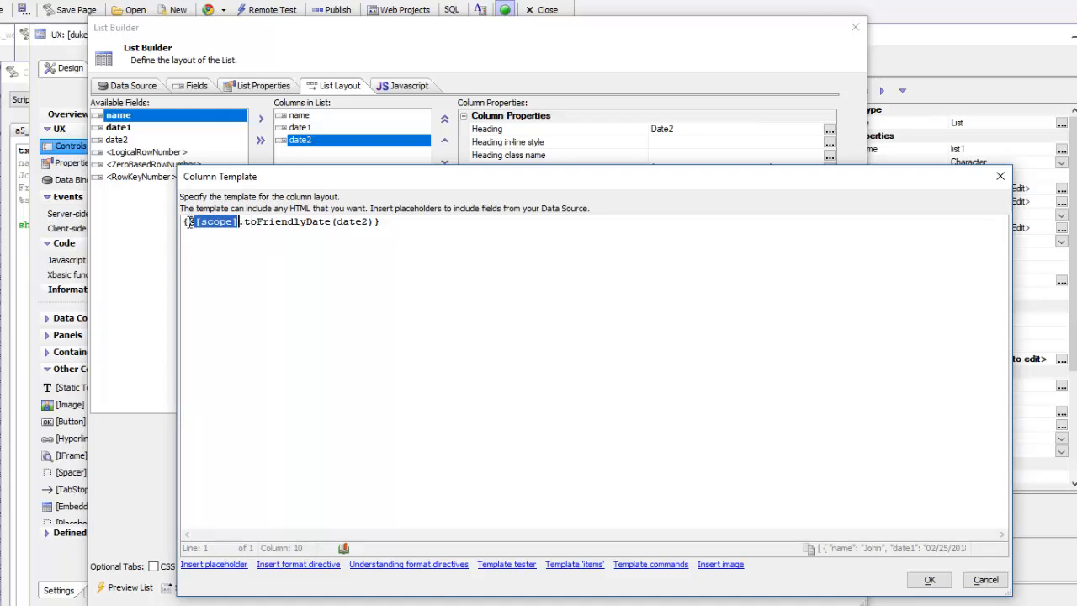
Highlight the [scope] placeholder in the date2 template, then close the template editor
click(195, 221)
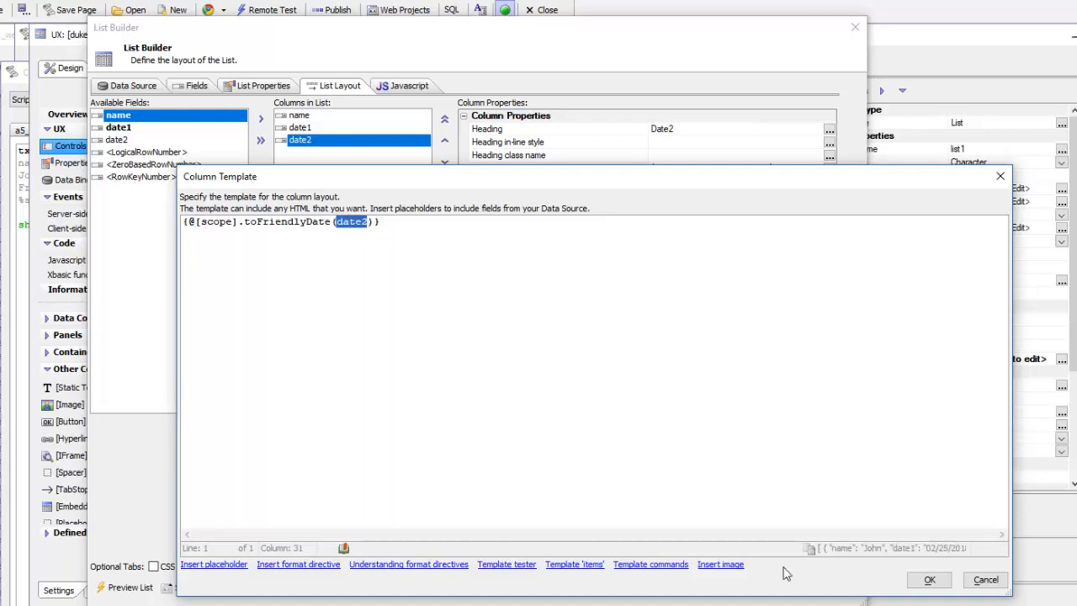
click(928, 579)
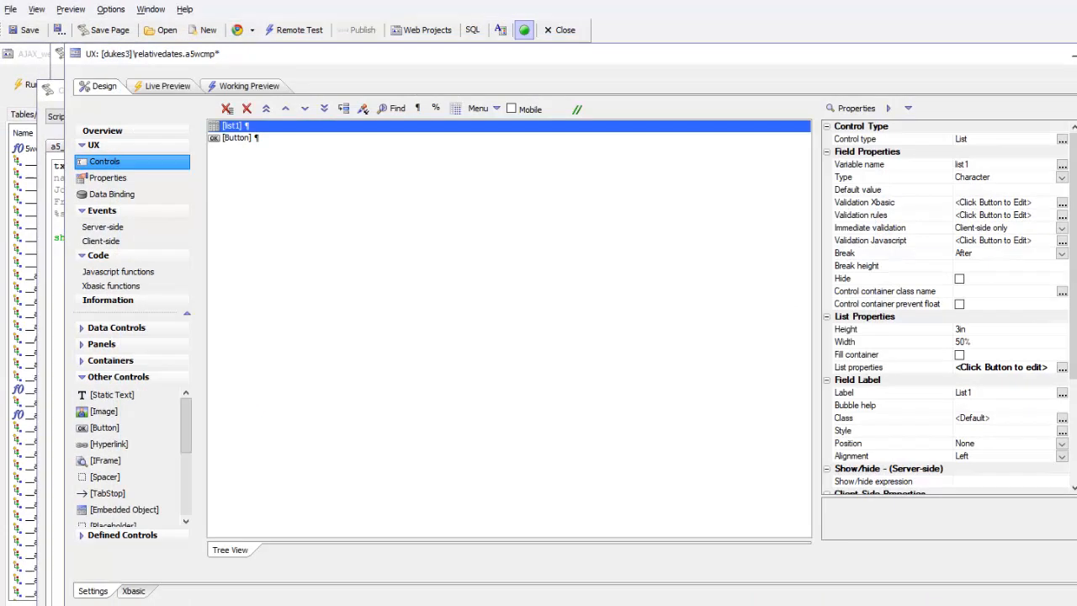
Preview the component and update Fred's date to 02/27/2018 so Date2 shows Tuesday
click(249, 86)
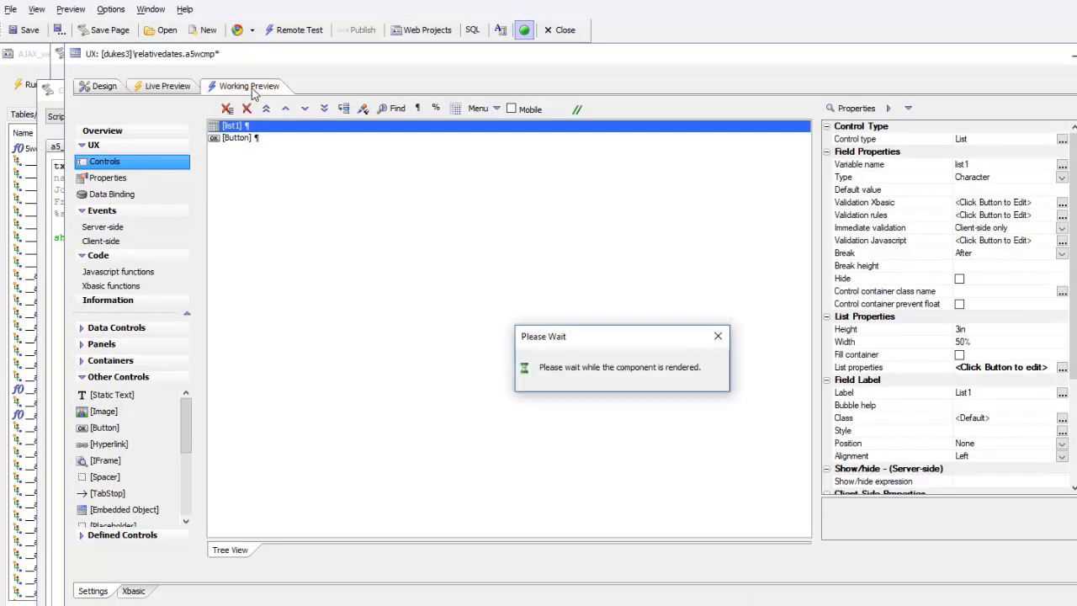
click(249, 85)
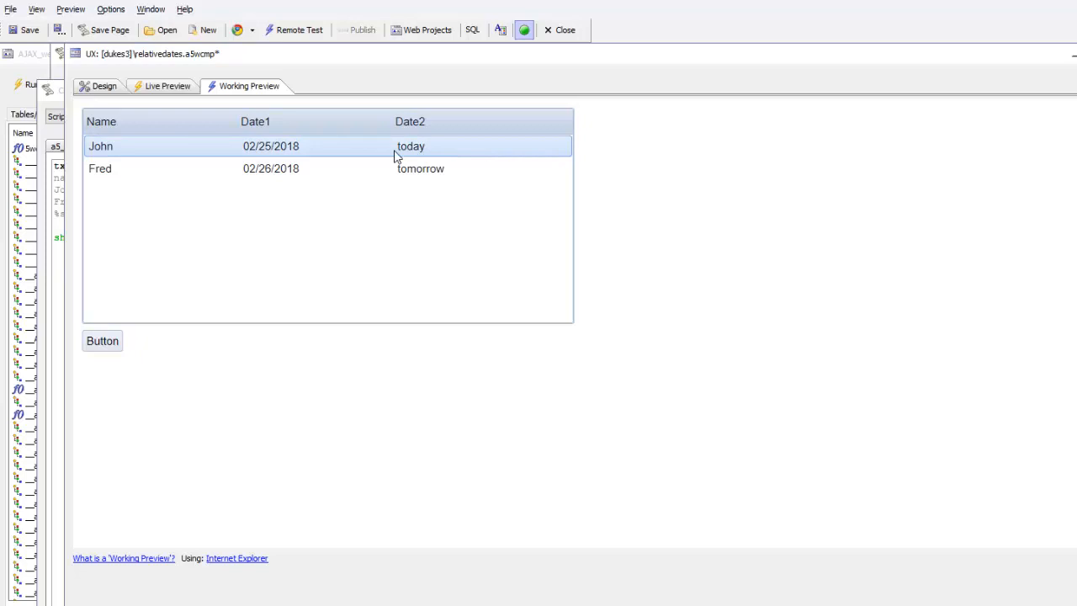
click(420, 169)
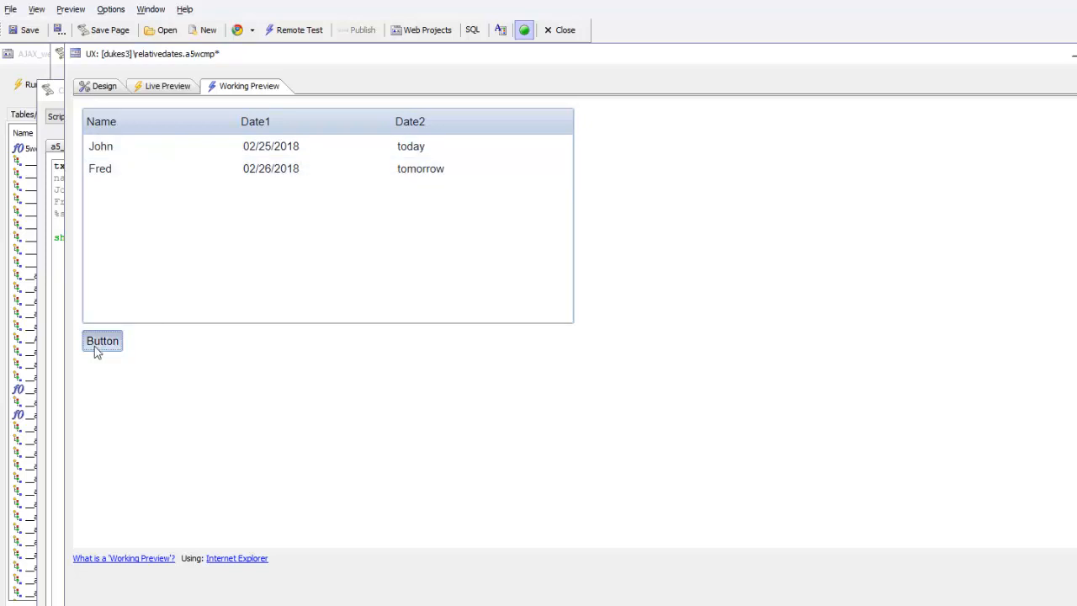
click(102, 341)
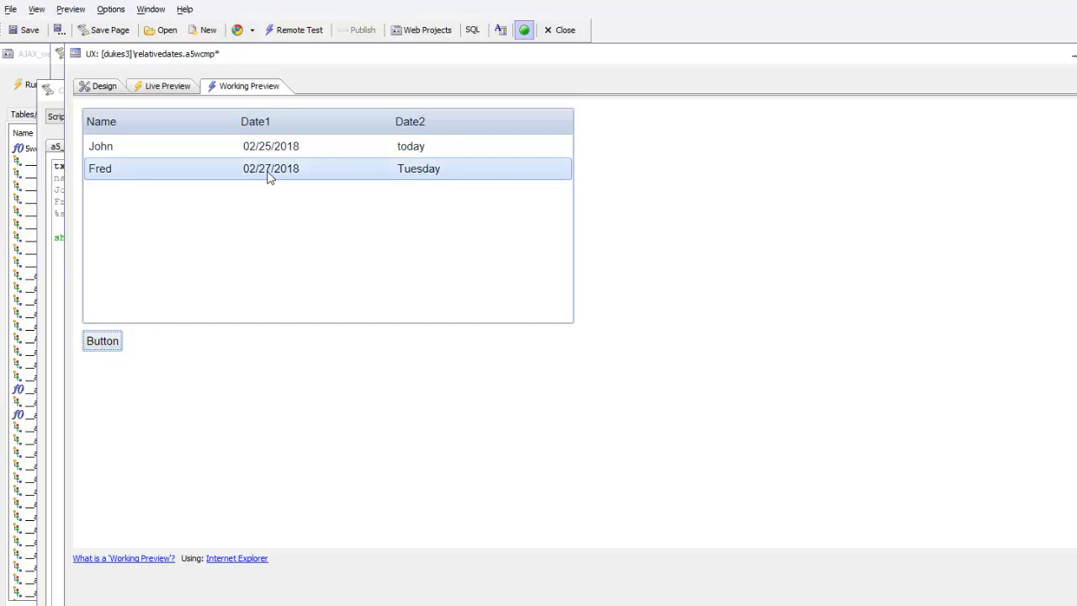
mouse_move(431, 173)
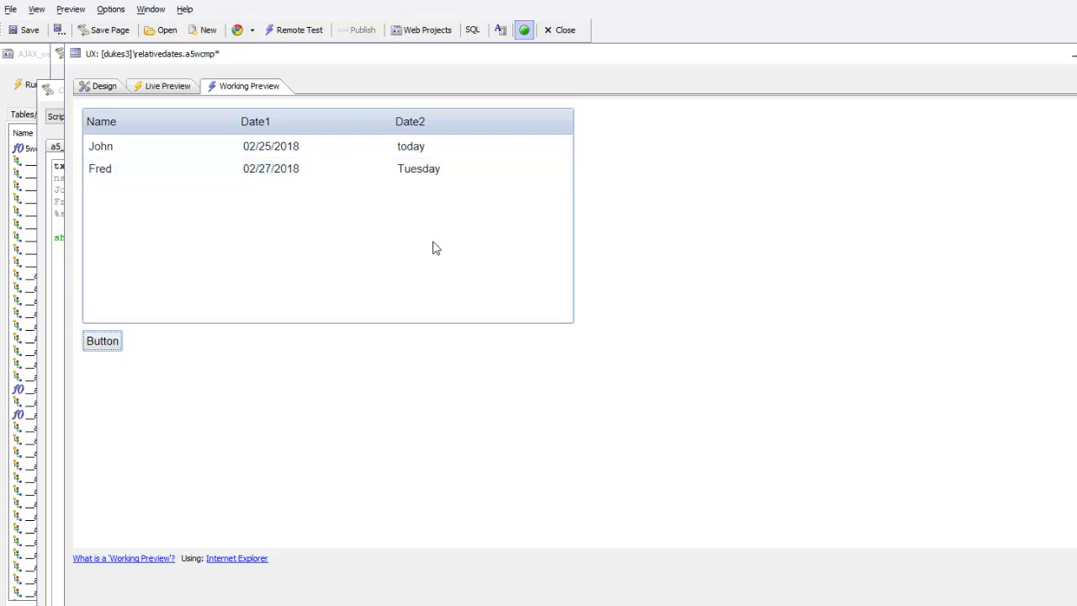
mouse_move(441, 254)
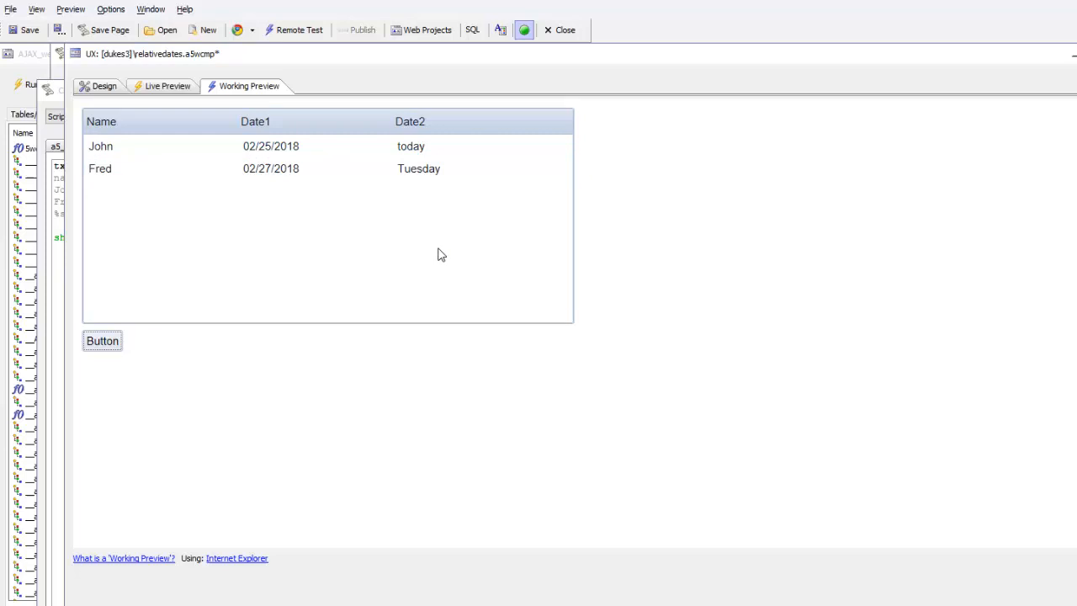
mouse_move(439, 271)
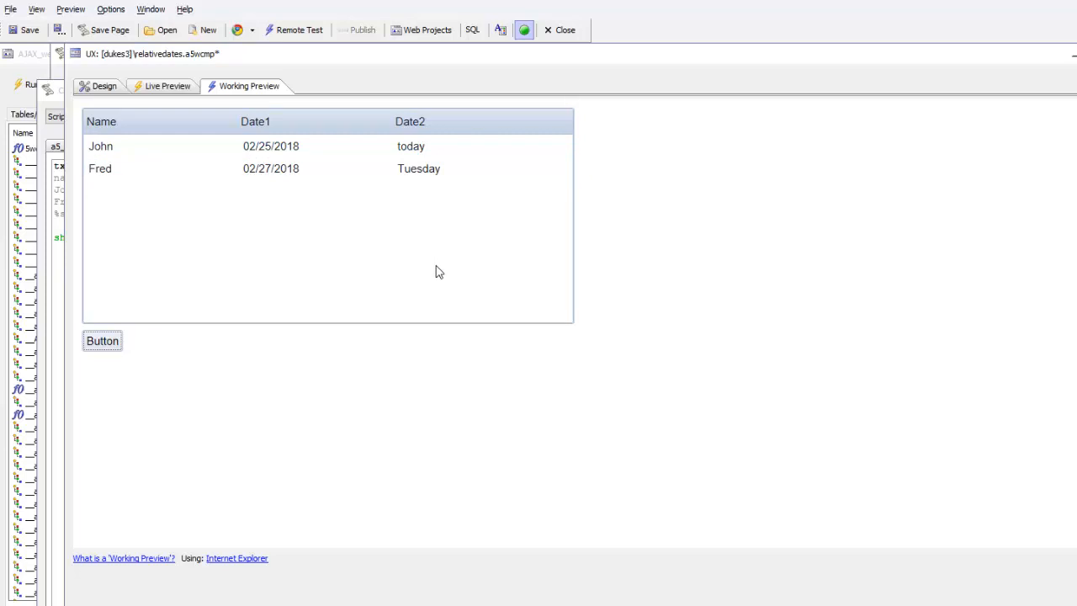
mouse_move(443, 280)
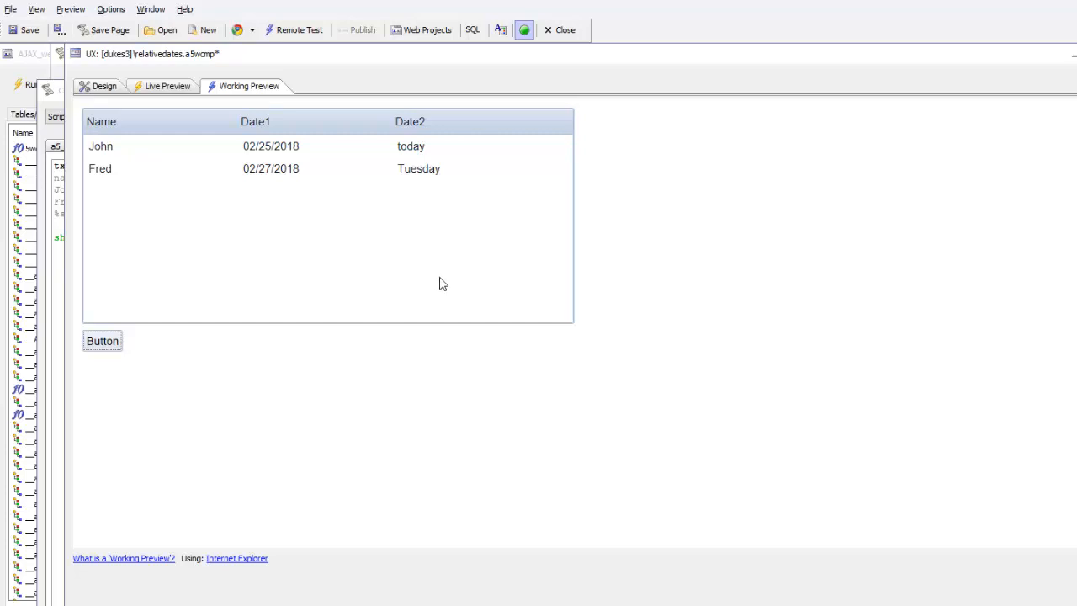
mouse_move(428, 281)
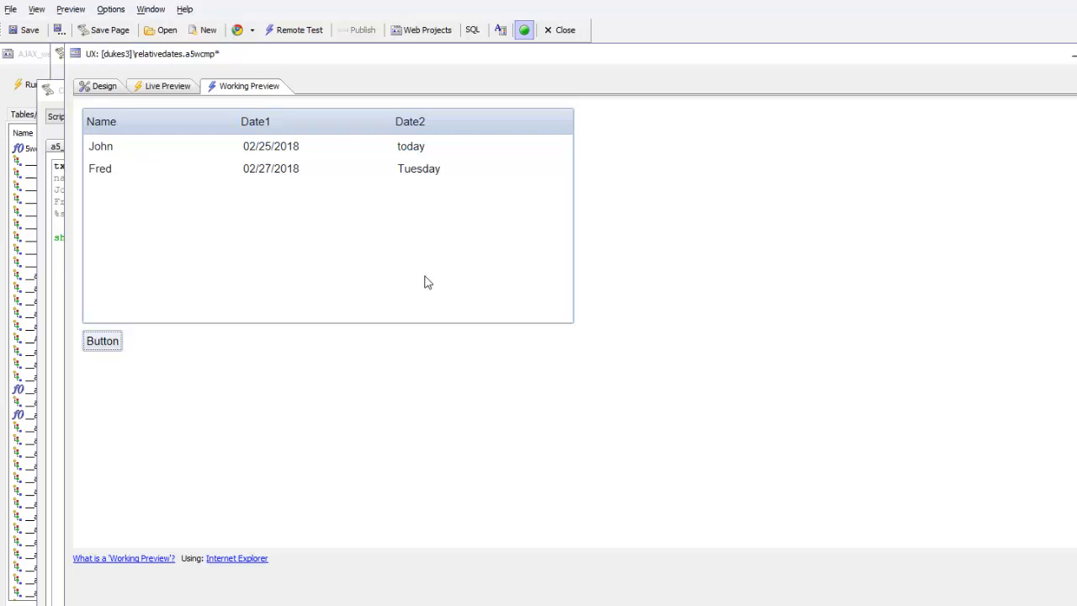